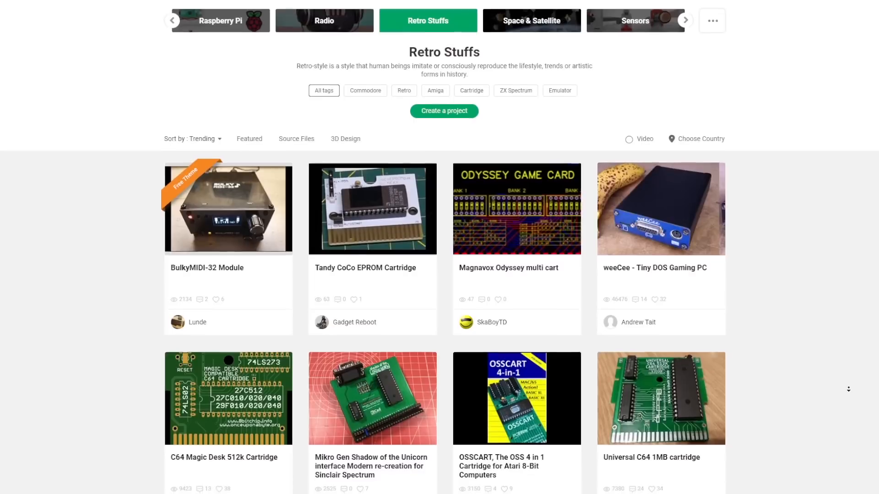
Step: Scroll through the Retro Stuffs shared projects and head to the PCBWay home page
{"action": "scroll", "scroll_direction": "down", "scroll_amount": 3}
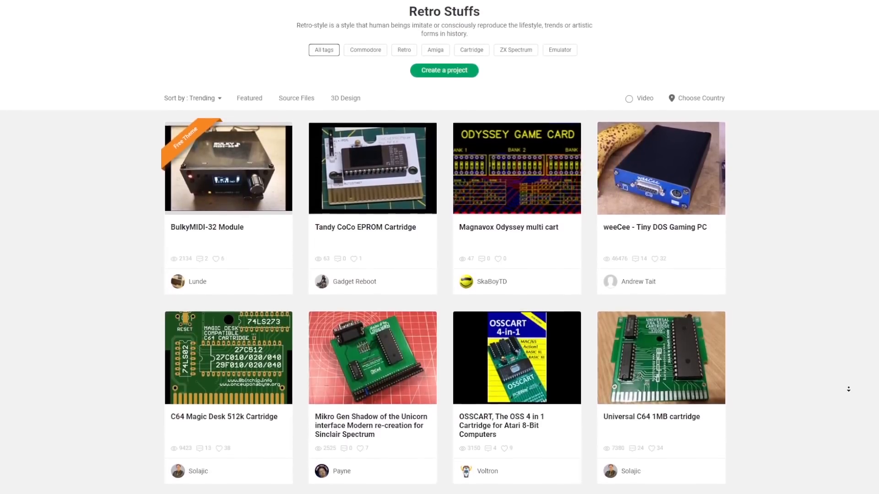
{"action": "scroll", "scroll_direction": "down", "scroll_amount": 3}
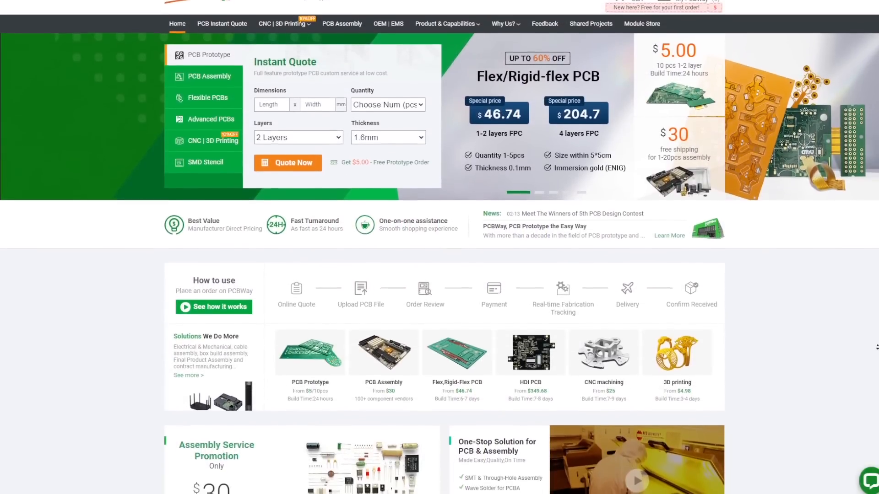
{"action": "scroll", "scroll_direction": "down", "scroll_amount": 3}
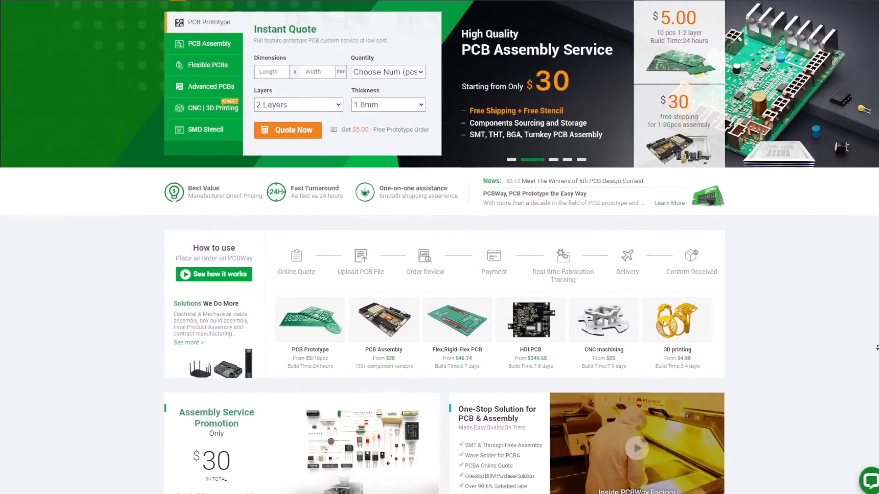
{"action": "scroll", "scroll_direction": "down", "scroll_amount": 3}
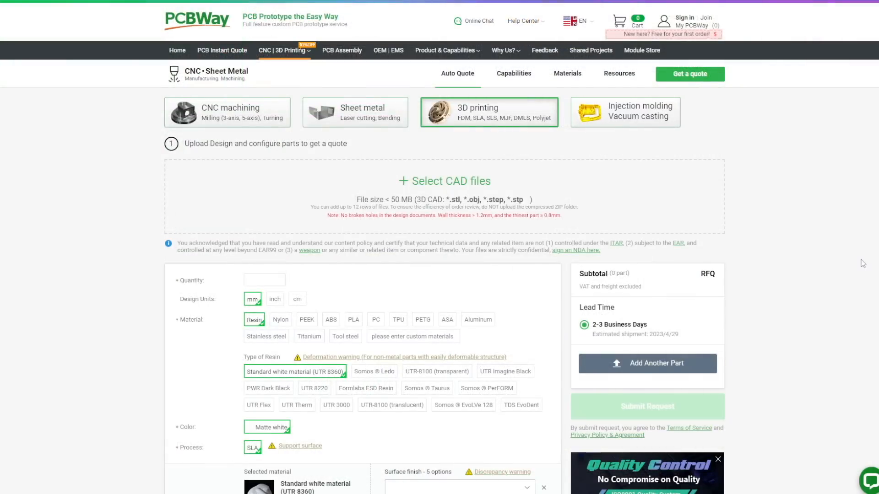
{"action": "left_click", "coordinate": [625, 111]}
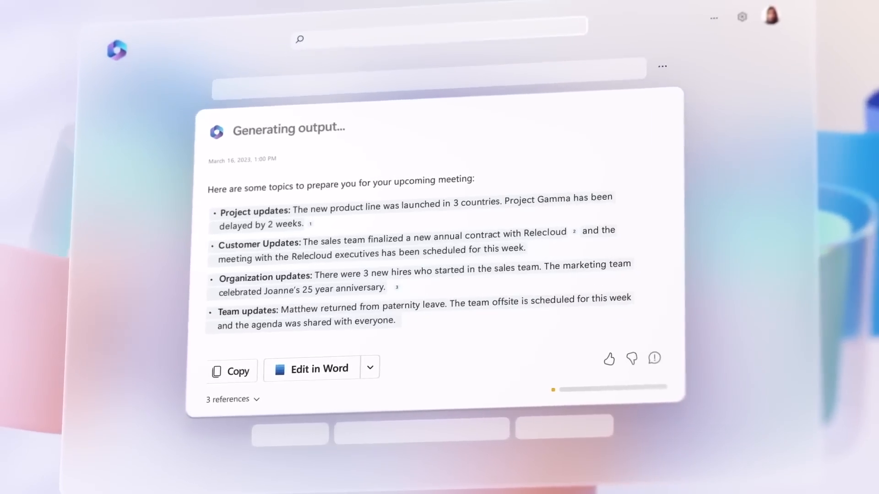
{"action": "left_click", "coordinate": [320, 368]}
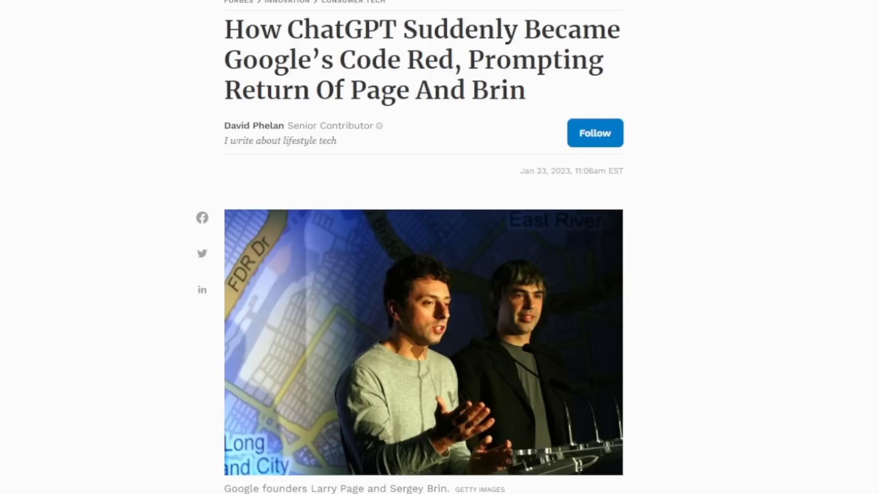
{"action": "scroll", "scroll_direction": "down", "scroll_amount": 3}
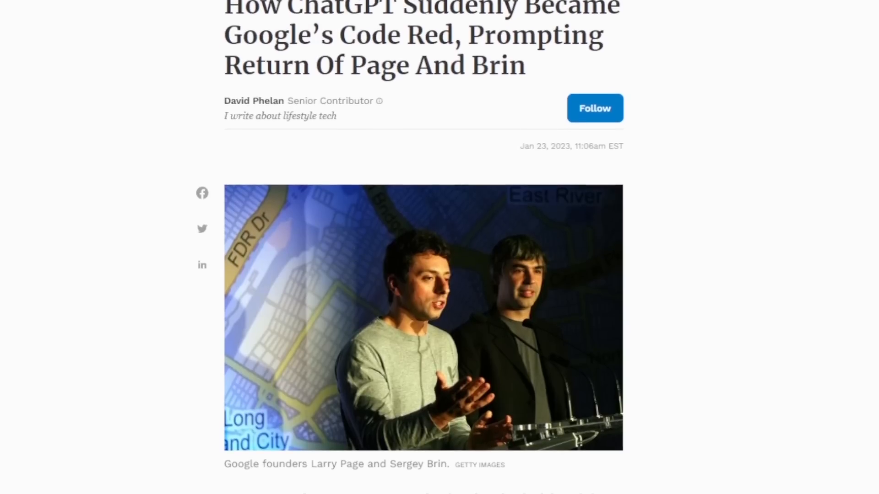
{"action": "scroll", "scroll_direction": "down", "scroll_amount": 3}
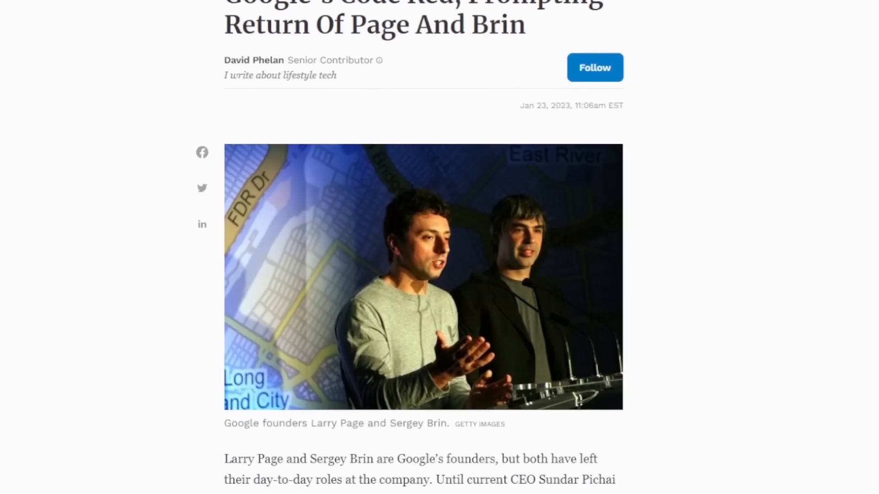
{"action": "scroll", "scroll_direction": "down", "scroll_amount": 3}
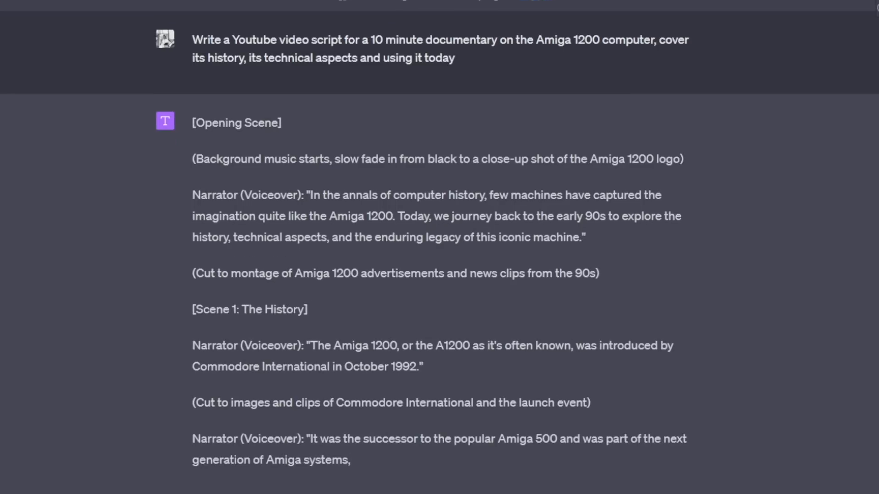
{"action": "scroll", "scroll_direction": "down", "scroll_amount": 3}
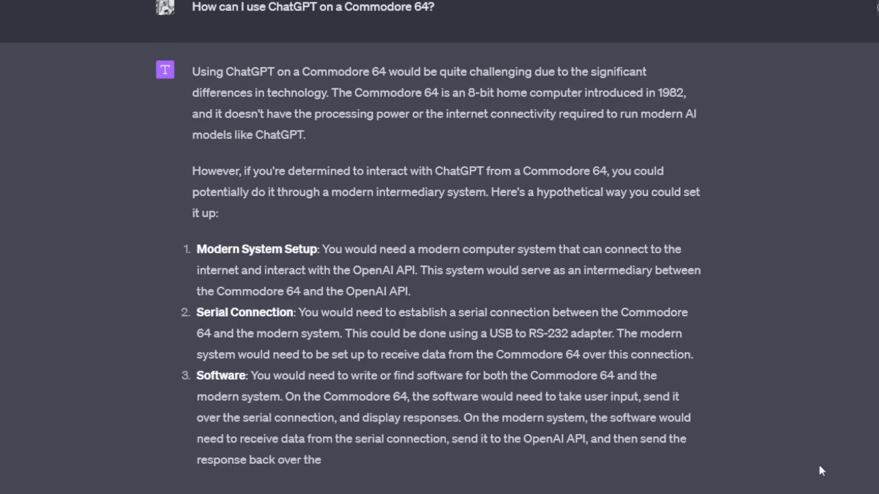
{"action": "scroll", "scroll_direction": "down", "scroll_amount": 3}
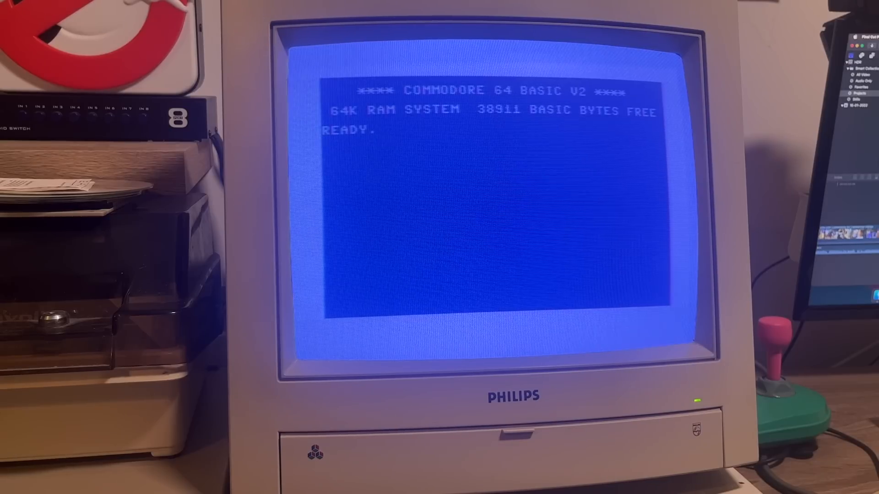
Step: Load SETMA* from drive 9 and run it to set the Ethernet card's MAC address
{"action": "type", "text": "LOAD\"SET"}
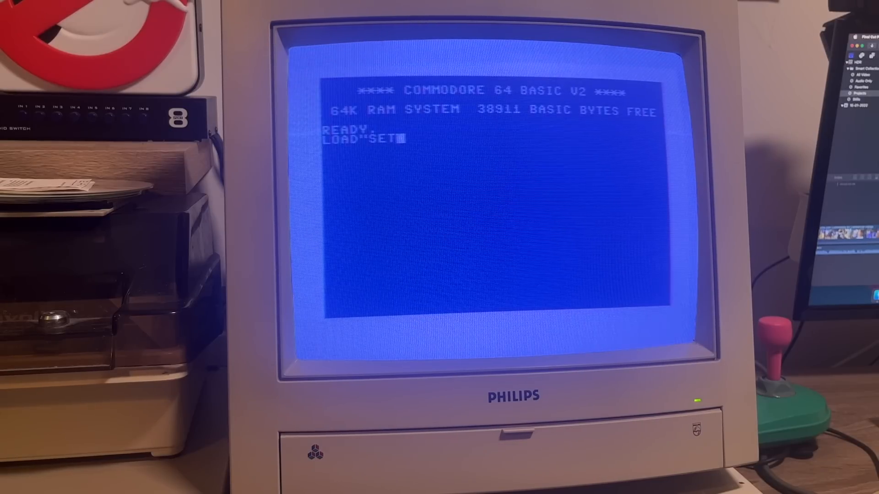
{"action": "type", "text": "MA*\",9"}
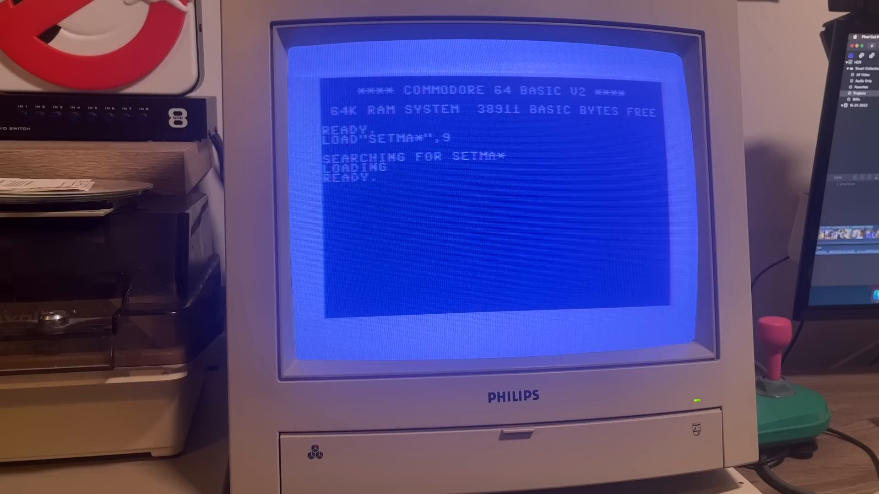
{"action": "type", "text": "RUN"}
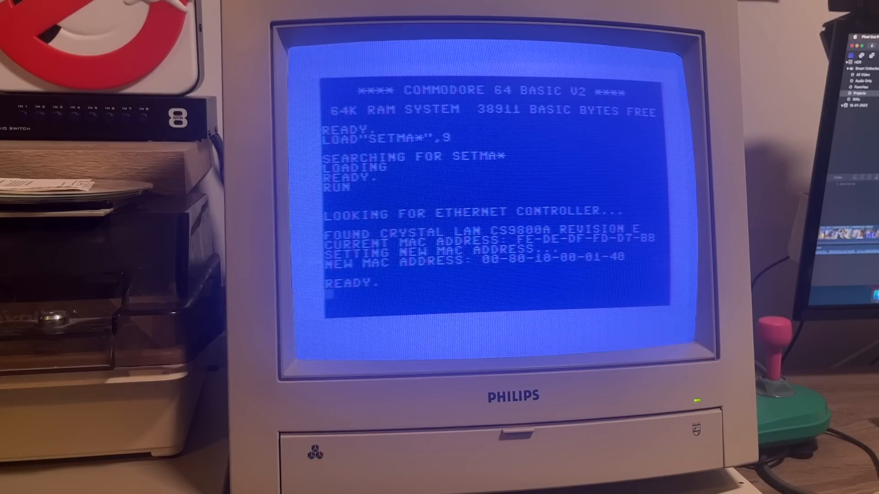
Step: Begin loading the KipperTerm program with LOAD"KIP*",9
{"action": "type", "text": "LOAD\"KI"}
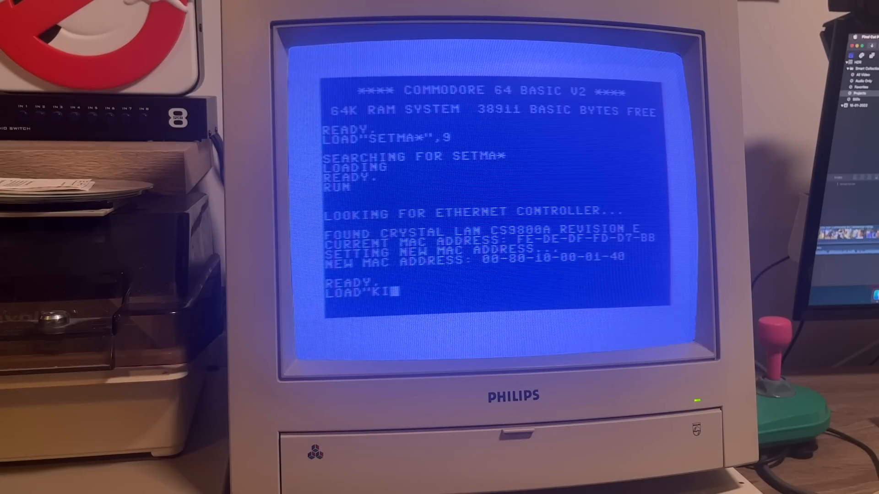
{"action": "type", "text": "P*\","}
{"action": "type", "text": "ru"}
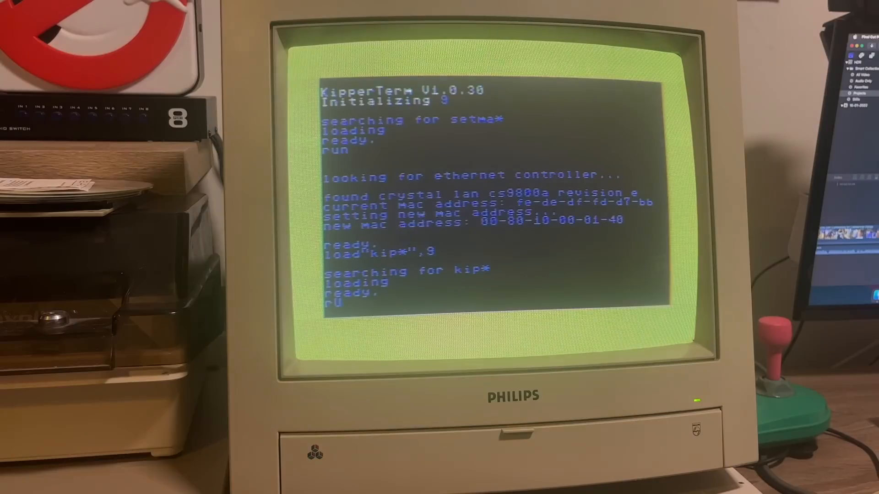
Step: Run KipperTerm, choose Telnet (F1) and connect to host bbs.retrocampus.com
{"action": "key", "text": "Return"}
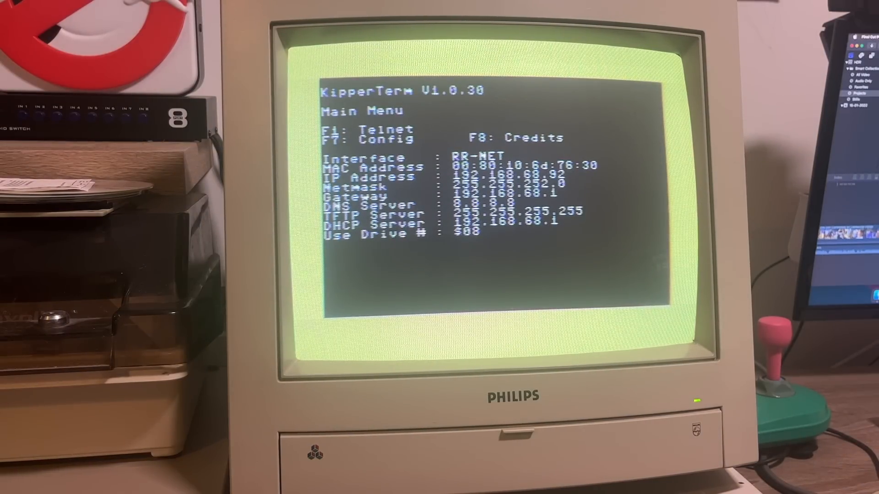
{"action": "key", "text": "F1"}
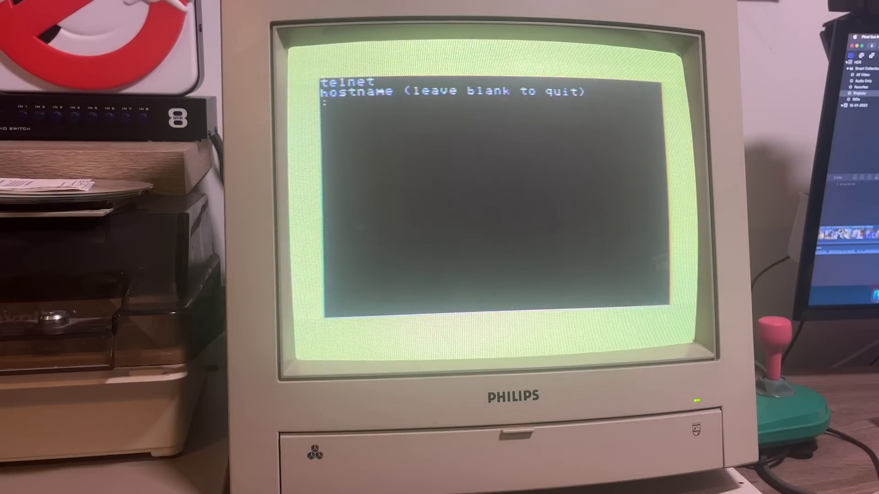
{"action": "type", "text": "bbs.r"}
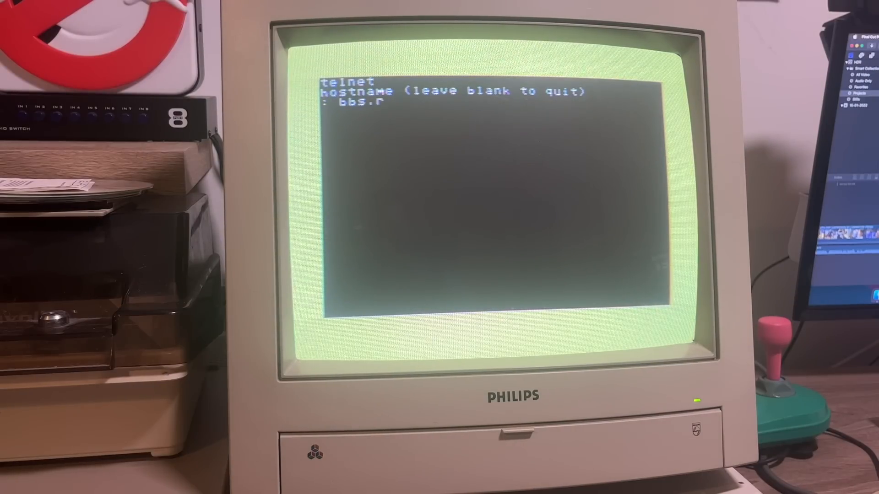
{"action": "type", "text": "etrocam"}
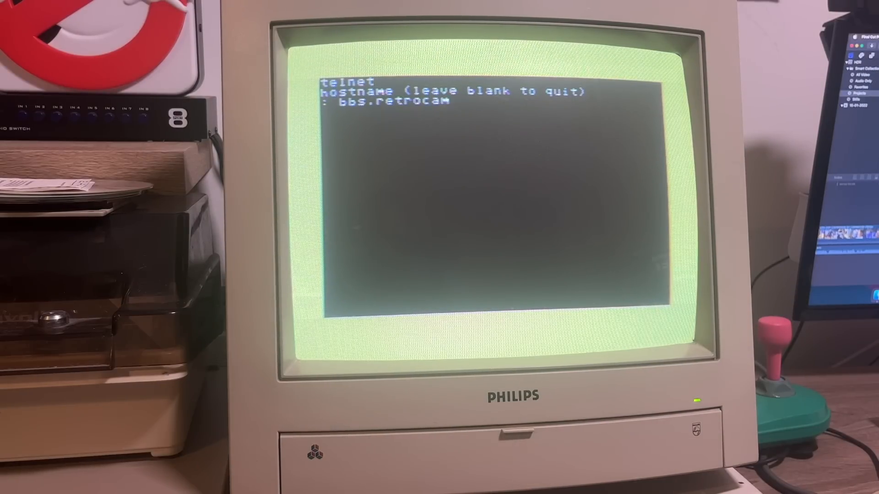
{"action": "type", "text": "pus.com"}
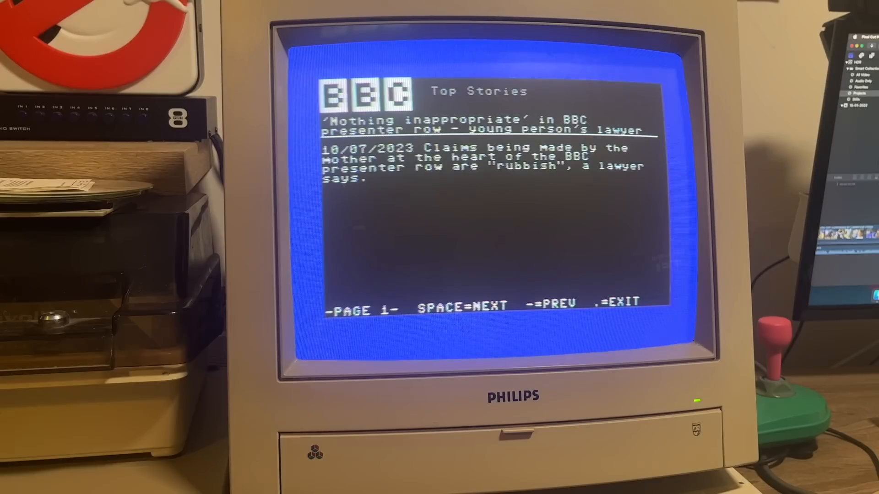
Step: Page through BBC Top Stories with SPACE, switch to World news and advance to page 3
{"action": "key", "text": "space"}
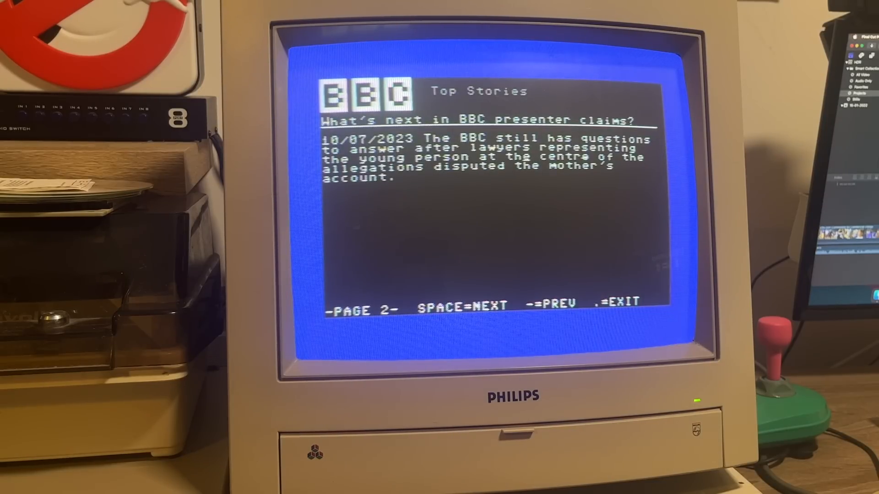
{"action": "key", "text": "space"}
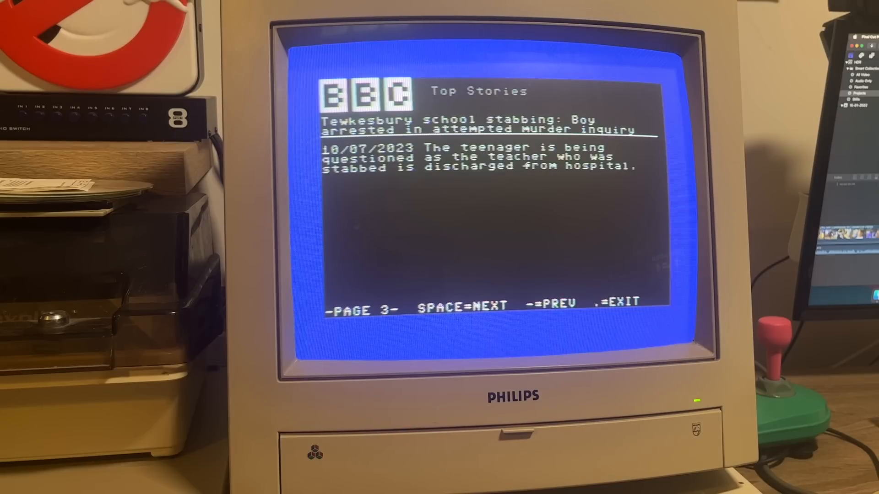
{"action": "key", "text": "space"}
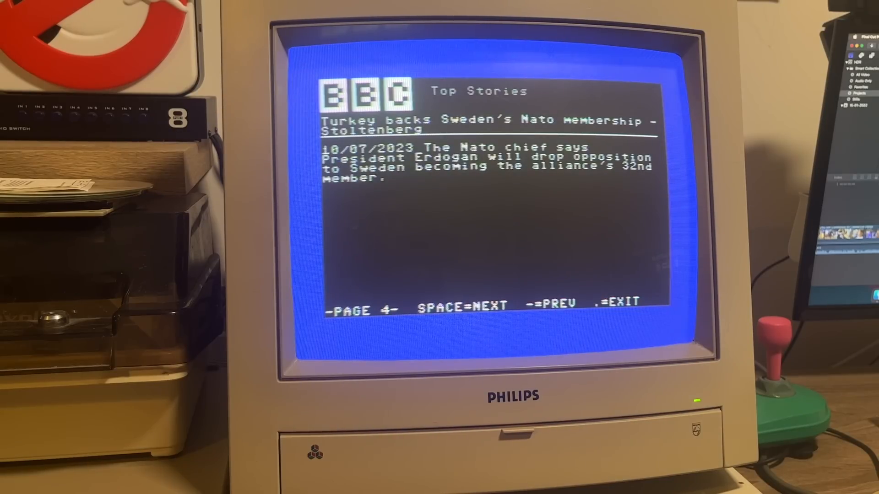
{"action": "key", "text": "."}
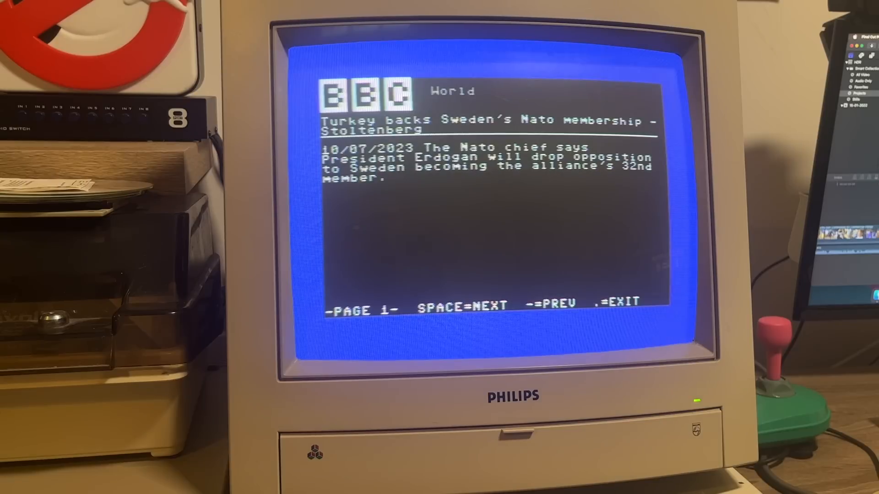
{"action": "key", "text": "space"}
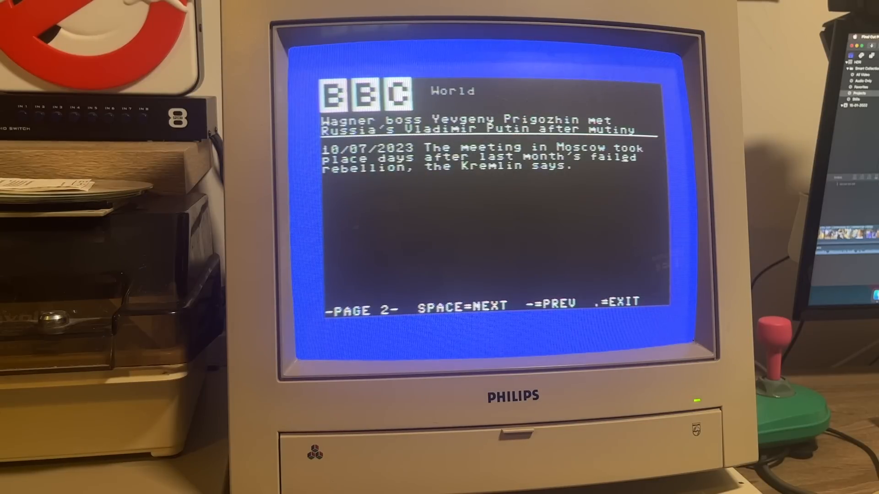
{"action": "key", "text": "space"}
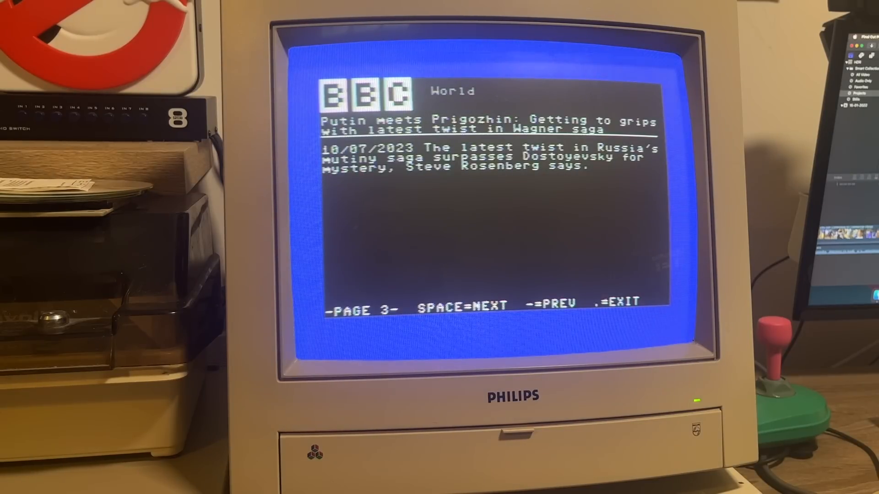
{"action": "key", "text": "space"}
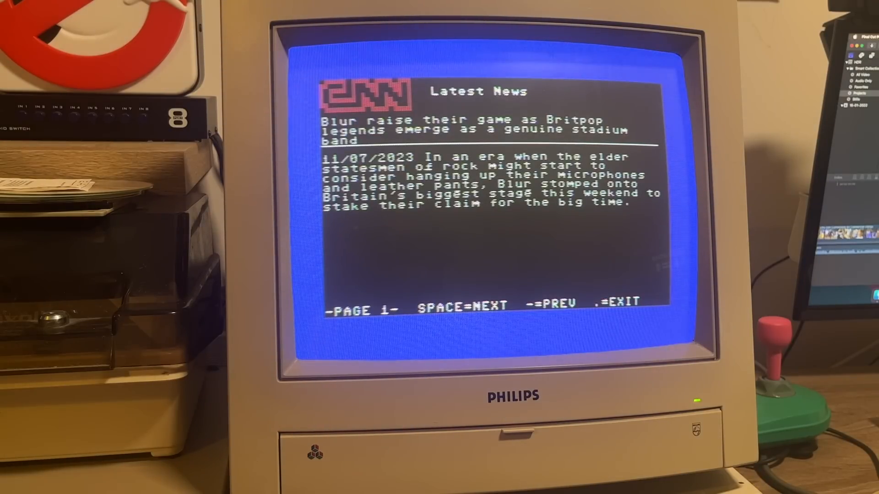
Step: Advance to the next CNN Latest News headline on the BBS
{"action": "key", "text": "space"}
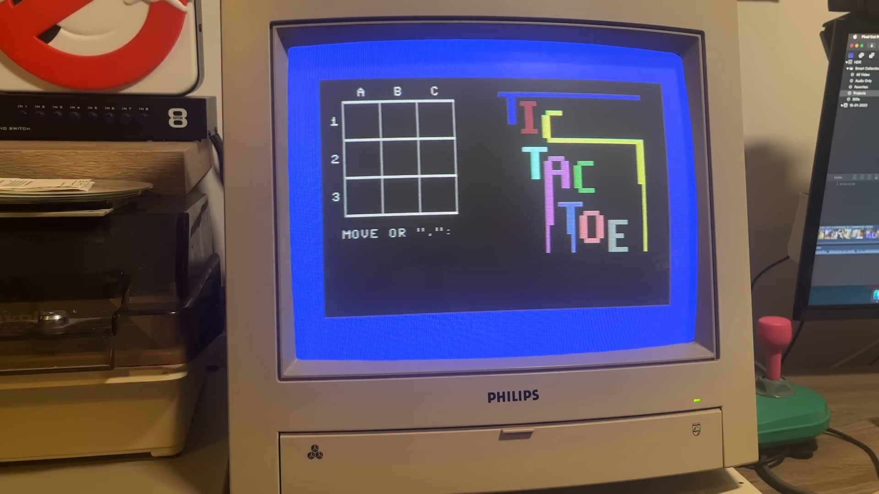
Step: Enter the move A1 in the BBS Tic Tac Toe game
{"action": "type", "text": "A1"}
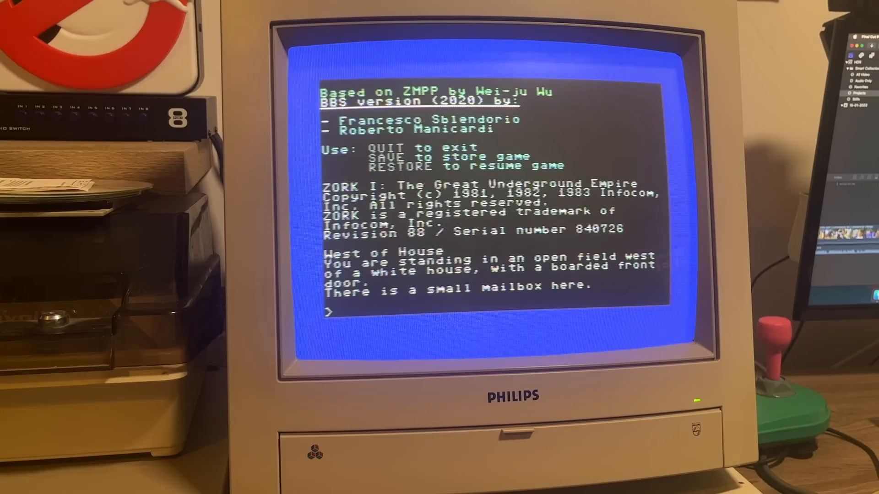
Step: In Zork, check the mailbox, open it, take the leaflet and read it
{"action": "type", "text": "check mail"}
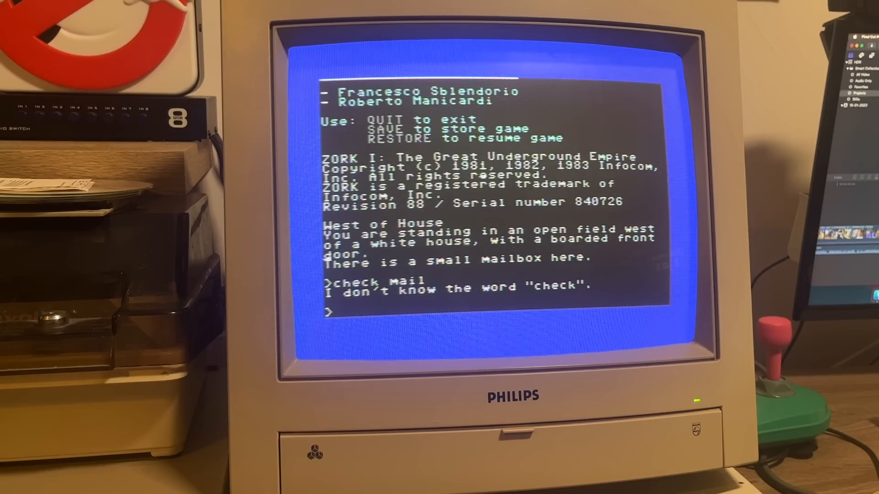
{"action": "type", "text": "open"}
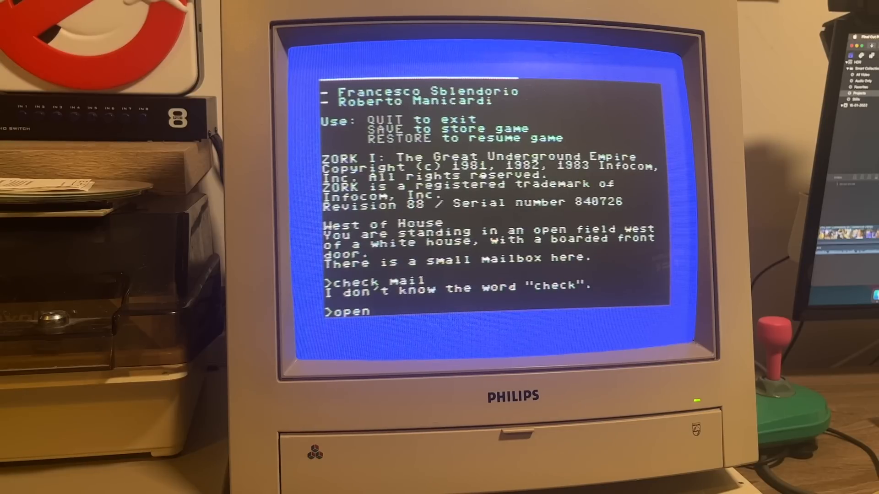
{"action": "type", "text": "mailbox"}
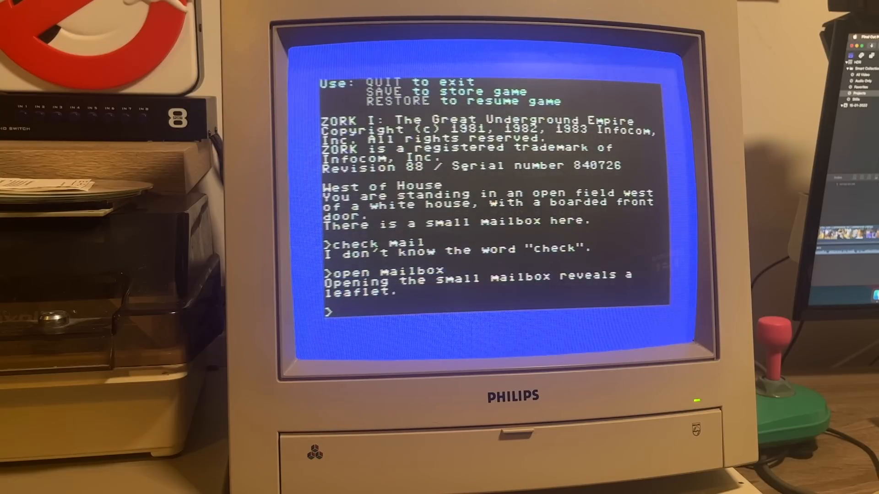
{"action": "type", "text": "take"}
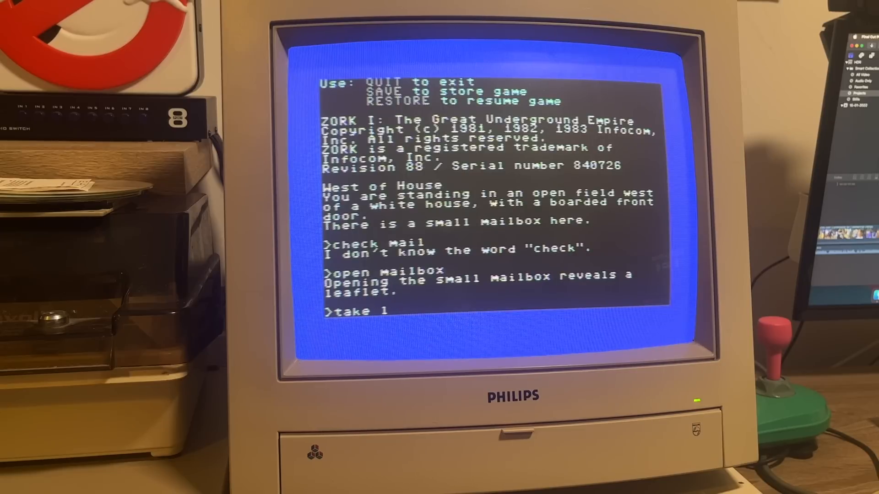
{"action": "type", "text": "leaflet"}
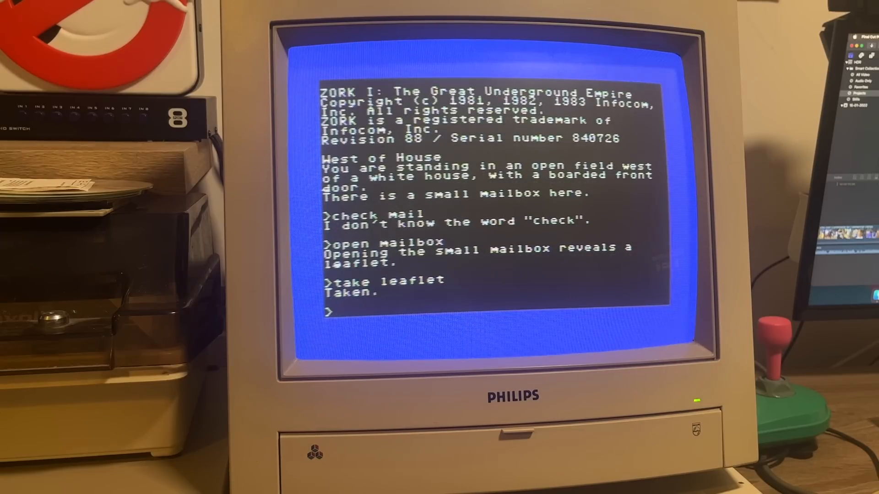
{"action": "type", "text": "read leaf"}
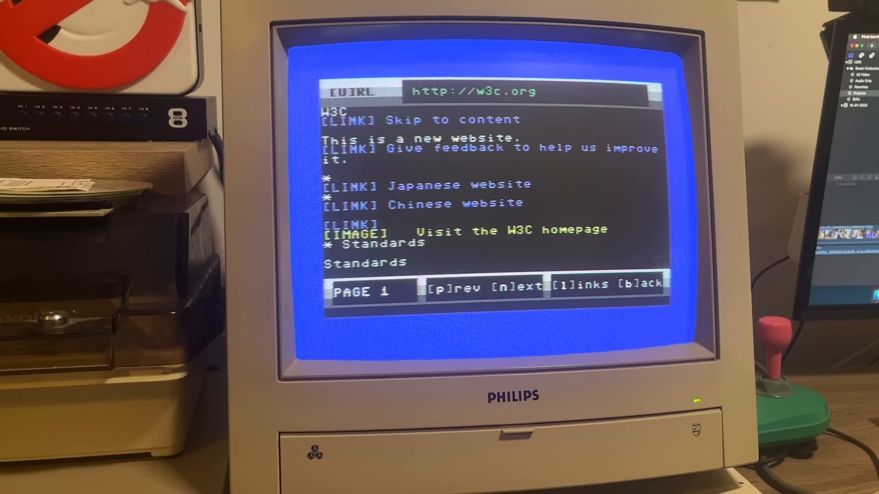
Step: Answer 'n' at the BBS web browser prompt while visiting w3c.org
{"action": "key", "text": "n"}
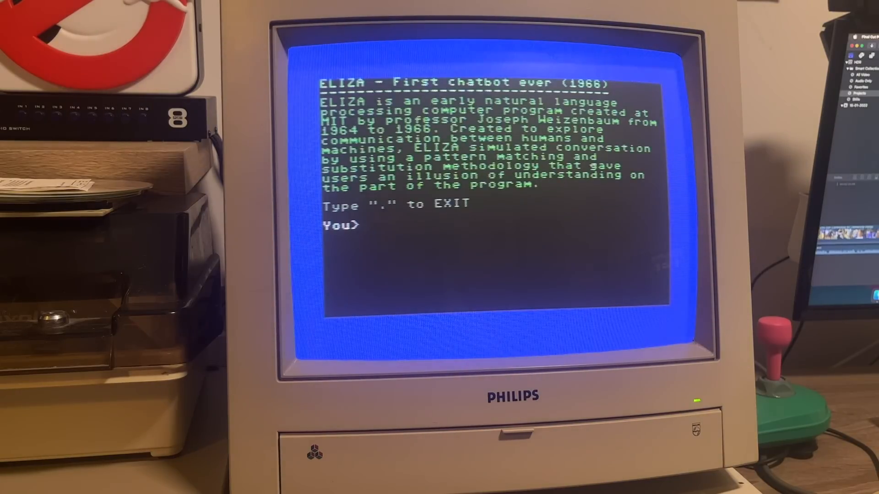
Step: Tell ELIZA 'hello', 'i am tired', 'all my life' and similar replies at the You> prompt
{"action": "type", "text": "hello"}
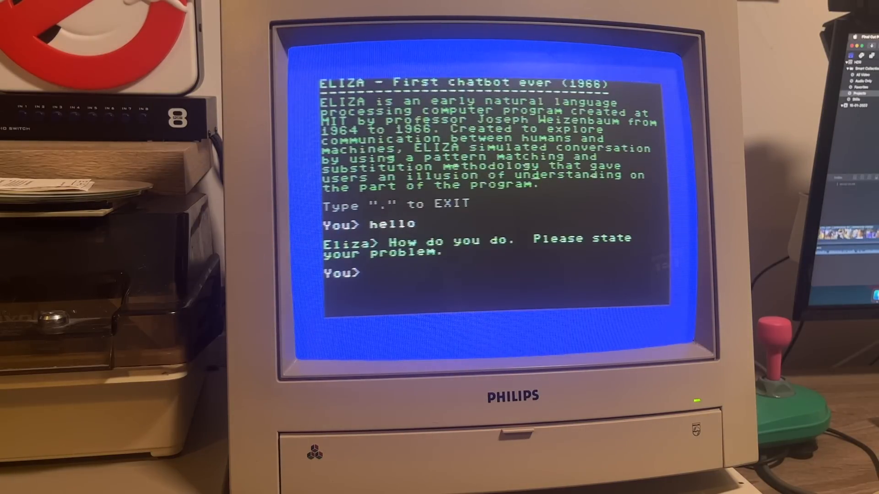
{"action": "type", "text": "i am"}
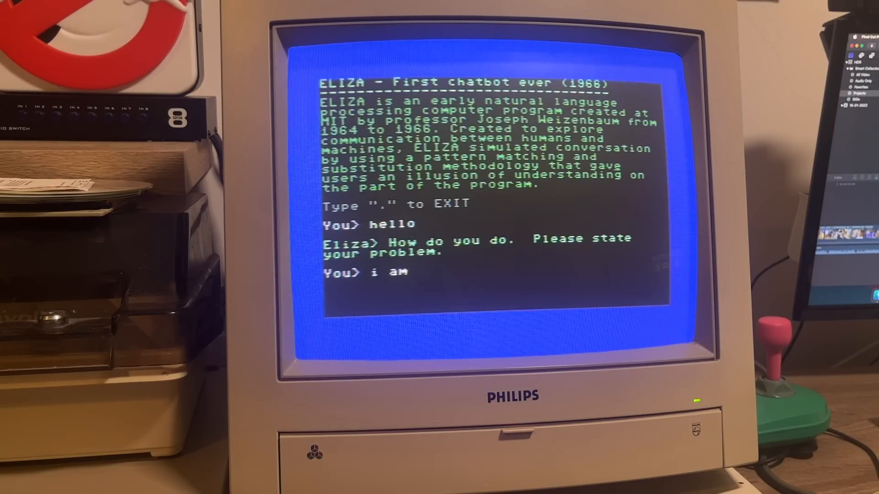
{"action": "type", "text": "tired"}
{"action": "type", "text": "yes"}
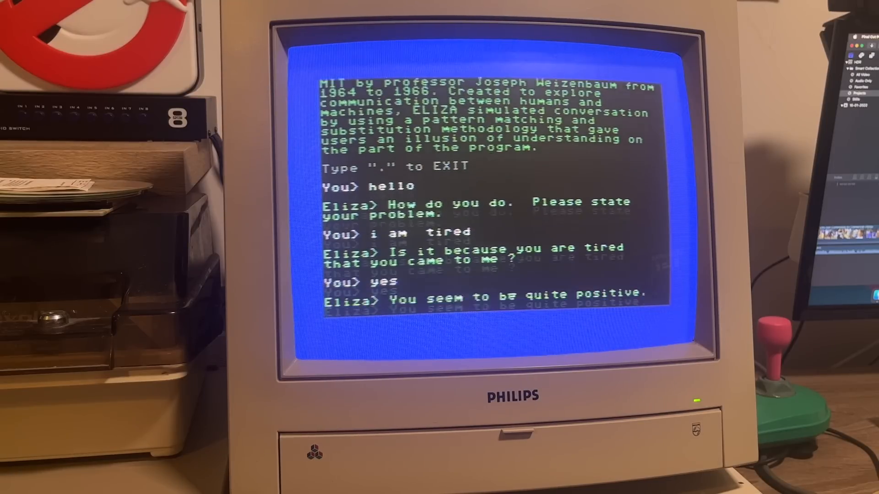
{"action": "type", "text": "i am!"}
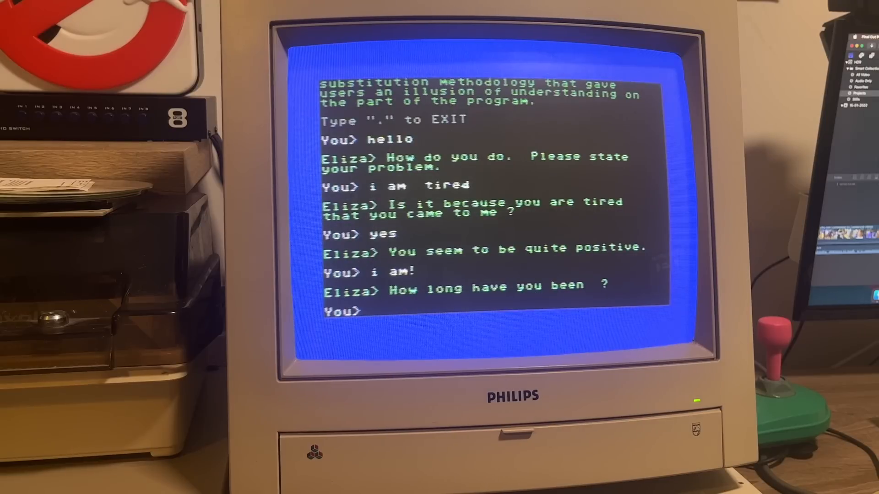
{"action": "type", "text": "all my life"}
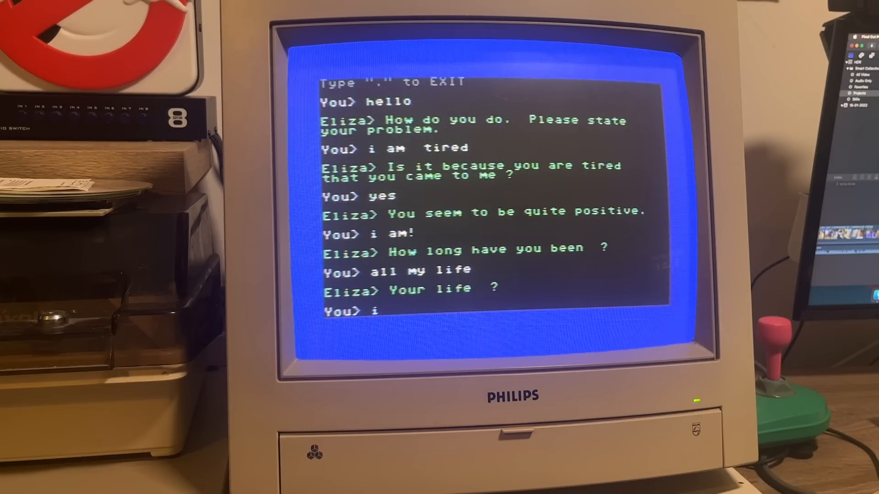
{"action": "type", "text": "suppose"}
{"action": "type", "text": "i"}
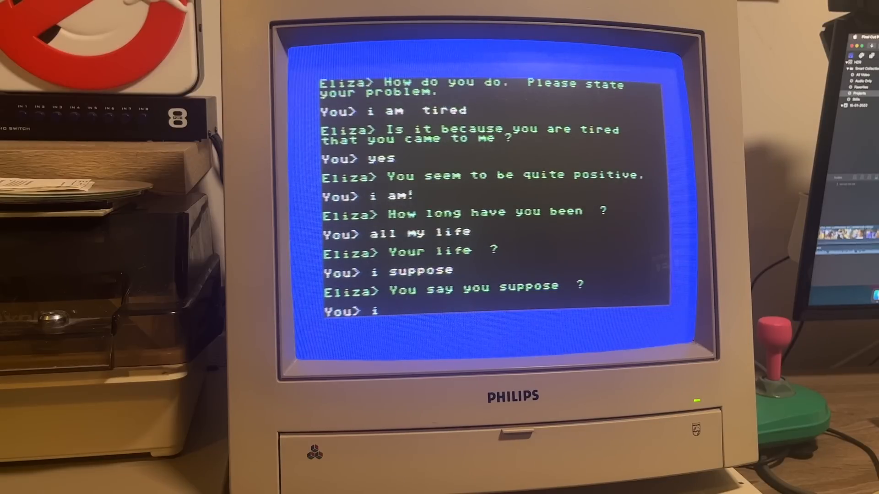
{"action": "type", "text": "am si"}
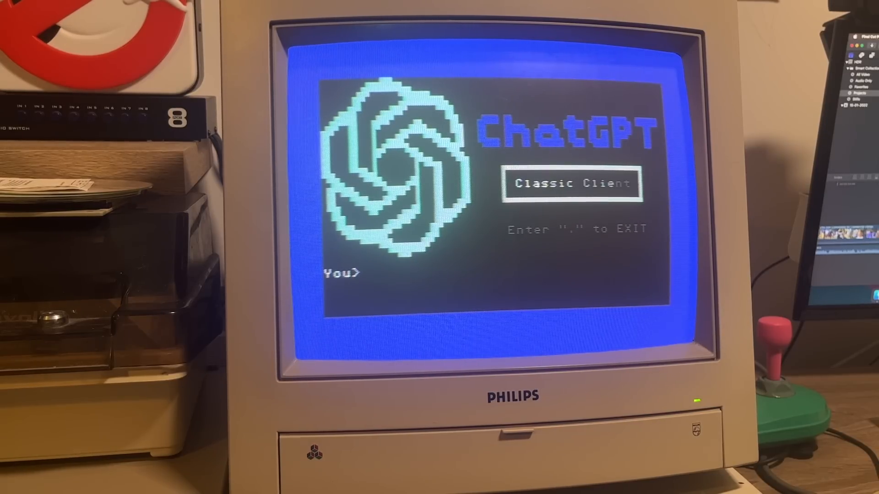
Step: Say 'hello' to ChatGPT, ask 'tell me about the commodore 64' and scroll its answer
{"action": "type", "text": "hello"}
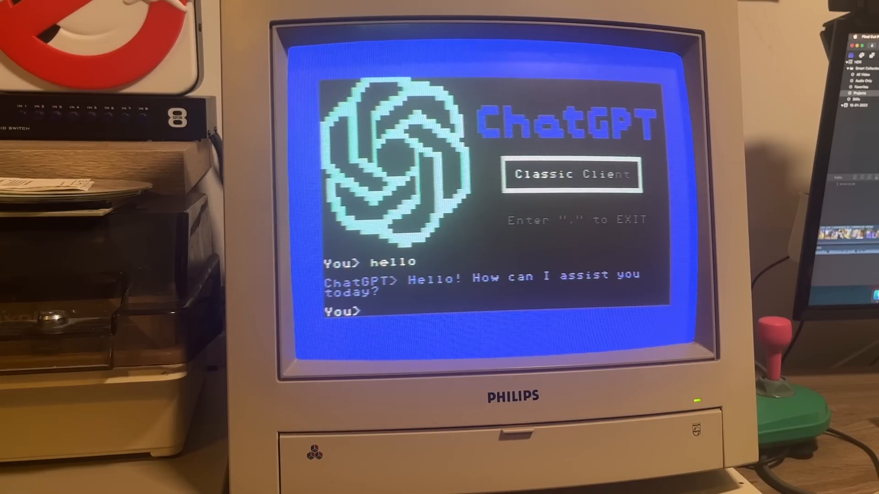
{"action": "type", "text": "tell meabout the commodore 64"}
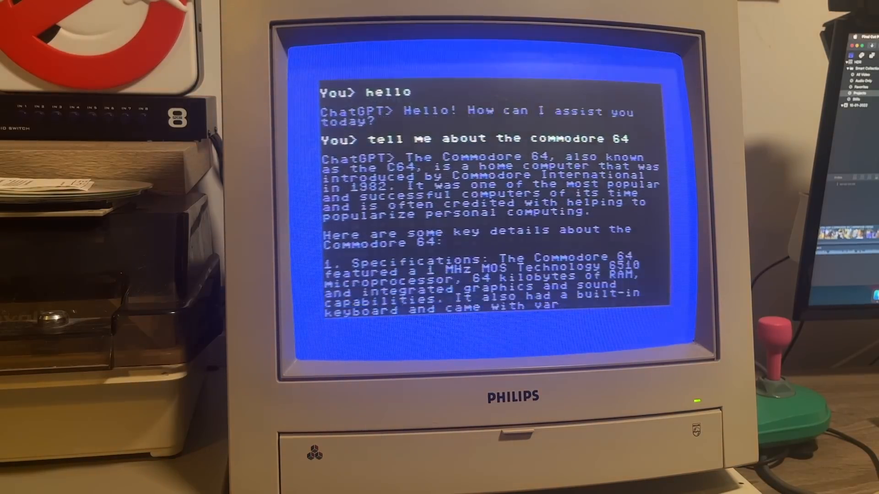
{"action": "scroll", "scroll_direction": "down", "scroll_amount": 3}
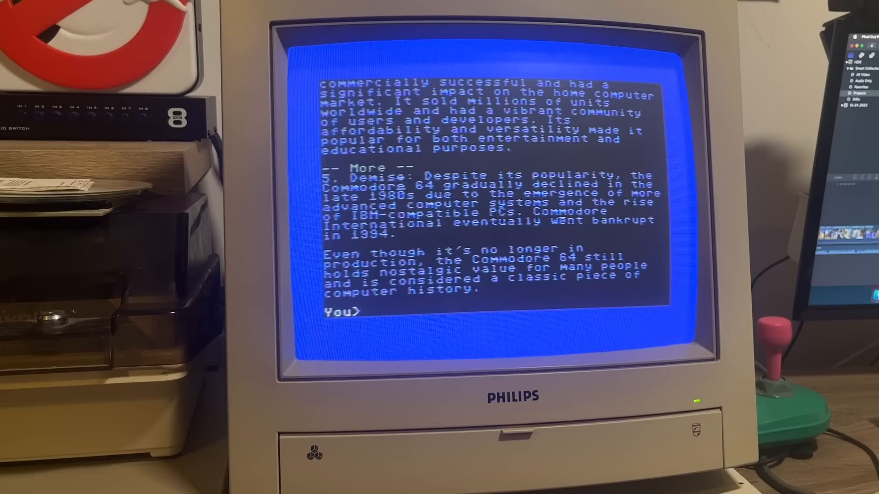
Step: Ask ChatGPT to 'write me a poem about the commodore 64' and page through the full poem
{"action": "type", "text": "write"}
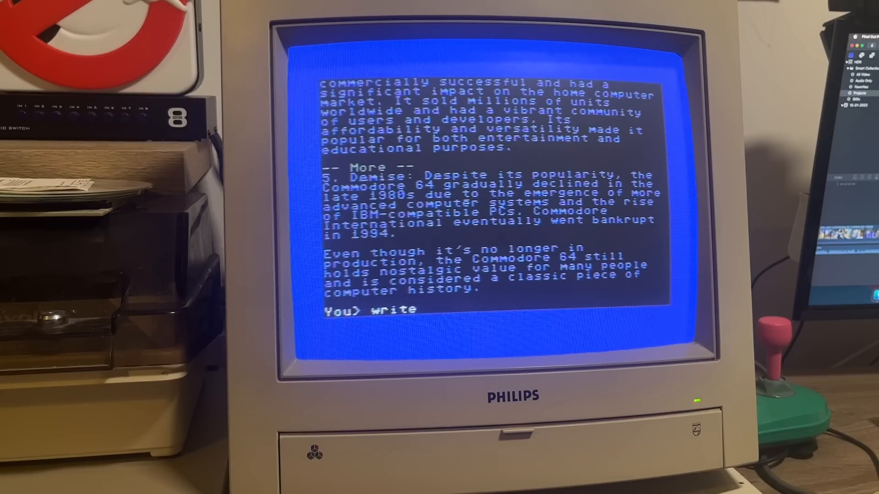
{"action": "type", "text": "me a poem about the commodore 64"}
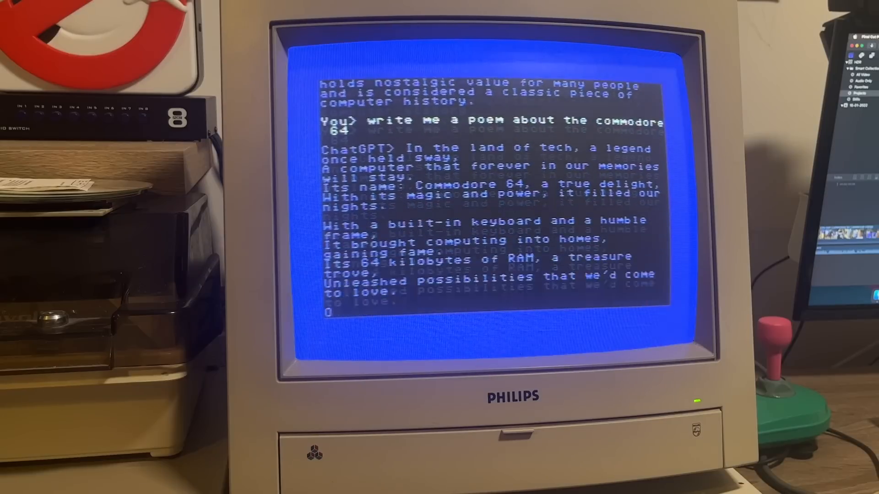
{"action": "scroll", "scroll_direction": "down", "scroll_amount": 3}
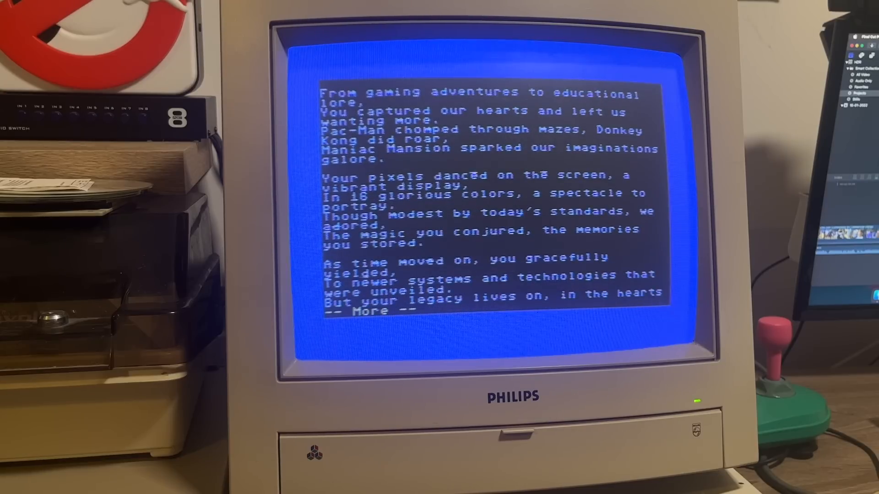
{"action": "key", "text": "space"}
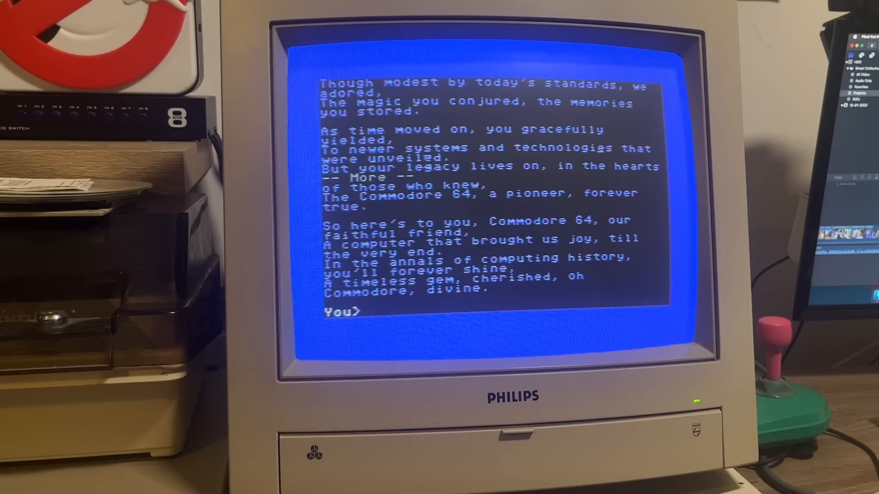
Step: Ask ChatGPT for a story about the Commodore 64 and page through to its ending
{"action": "type", "text": "writ"}
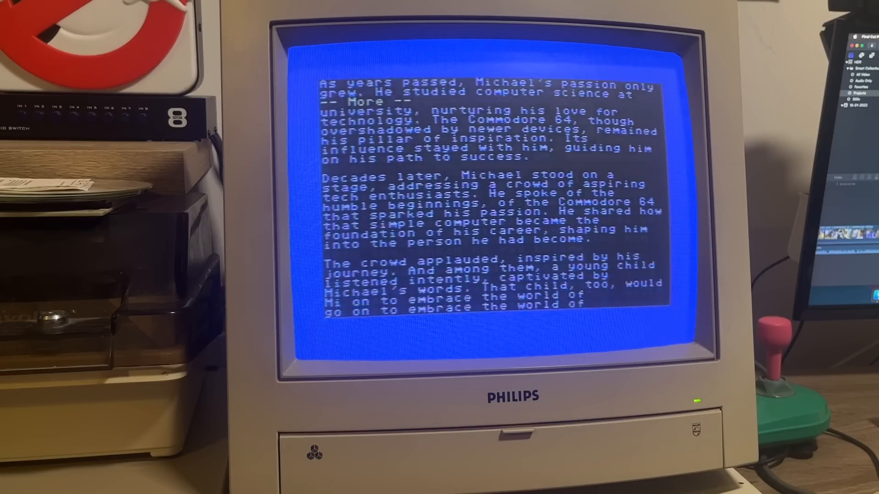
{"action": "key", "text": "space"}
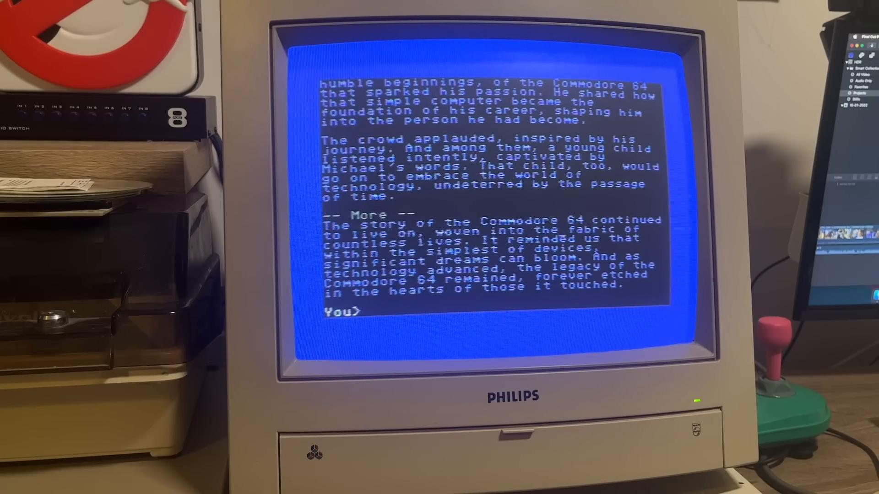
Step: Ask ChatGPT to 'write a pong clone for the commodore 64 using Commodore basic' and page through the listing
{"action": "type", "text": "w"}
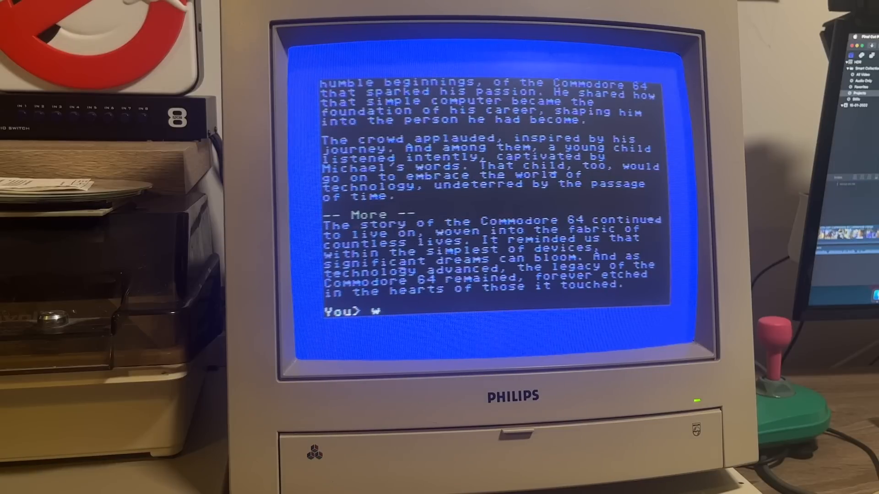
{"action": "type", "text": "rite a"}
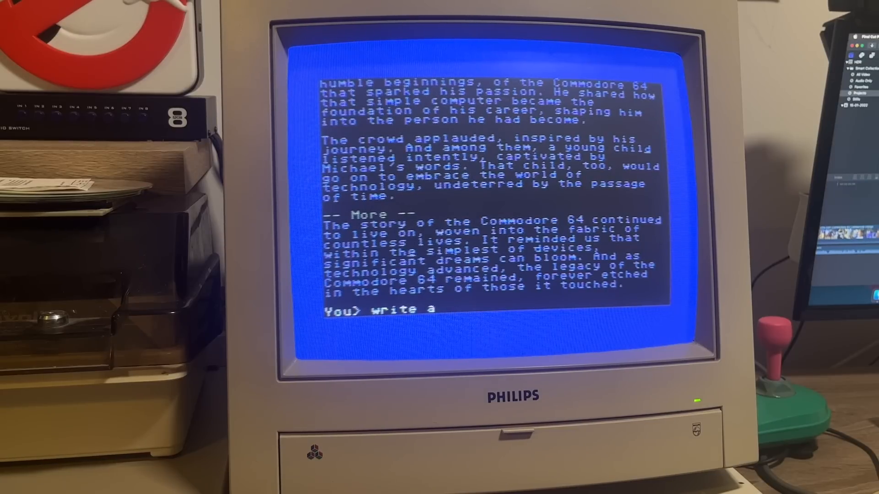
{"action": "type", "text": "pong clone for the commodore"}
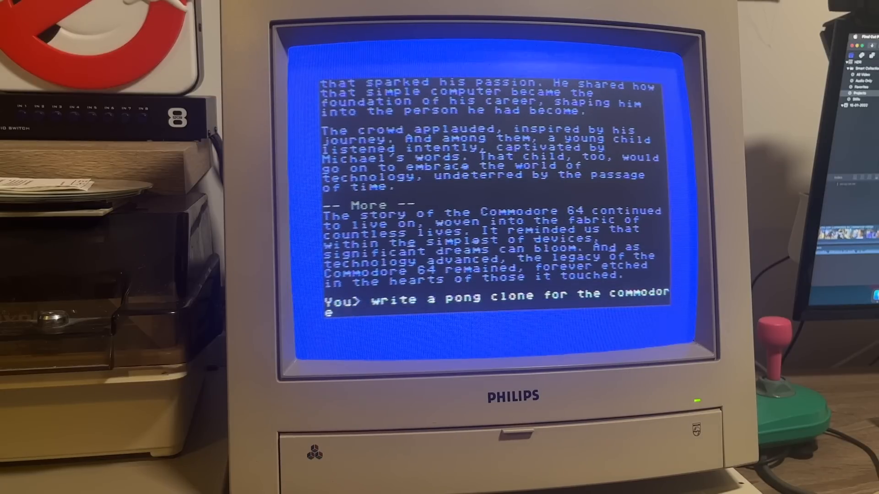
{"action": "type", "text": "64 using"}
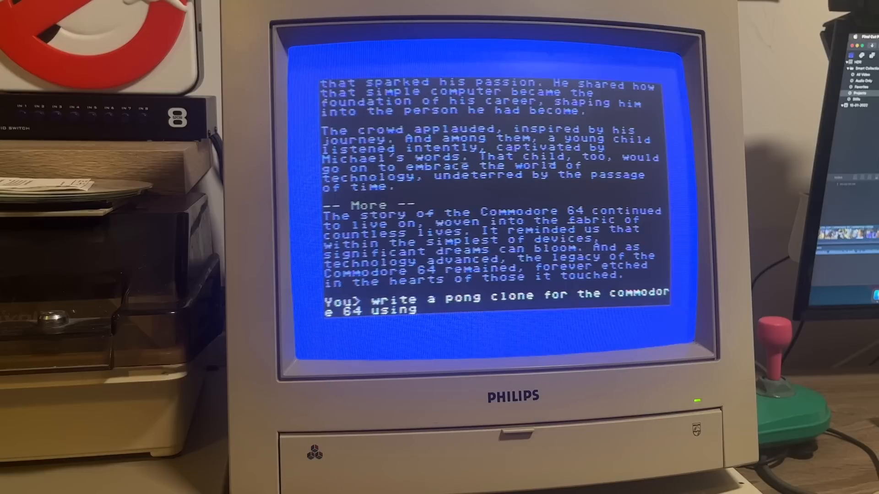
{"action": "type", "text": "C"}
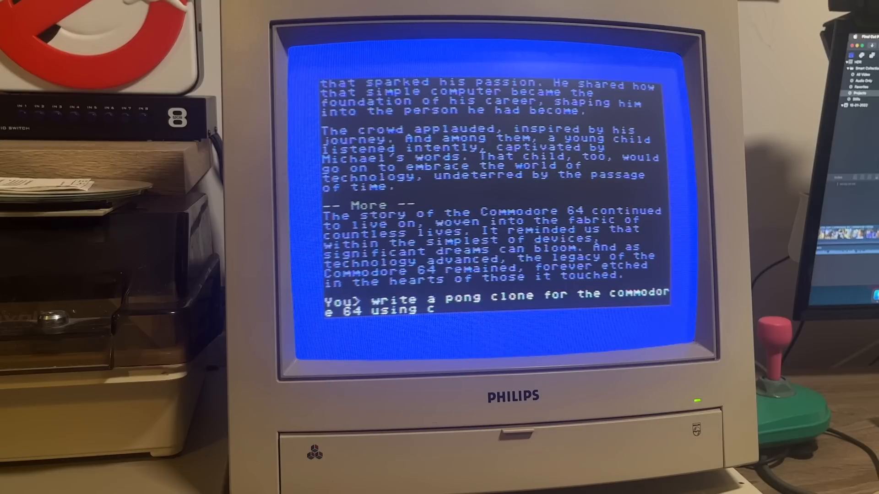
{"action": "type", "text": "ommodore basic"}
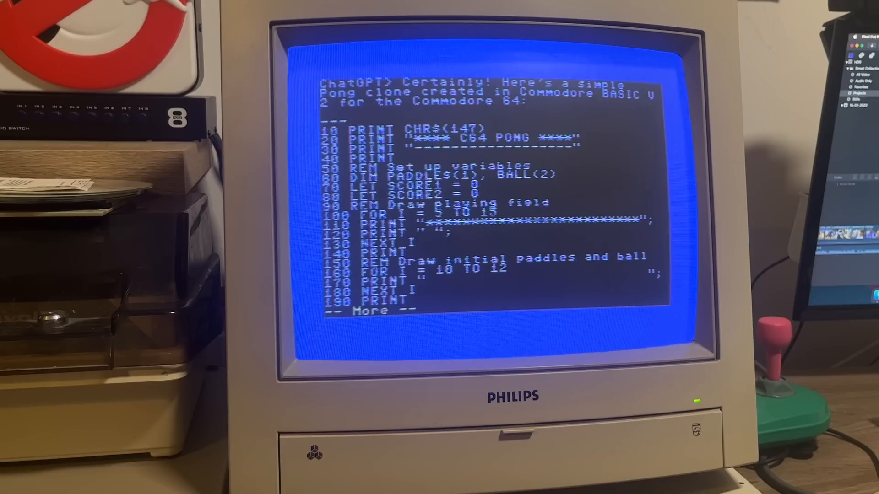
{"action": "key", "text": "space"}
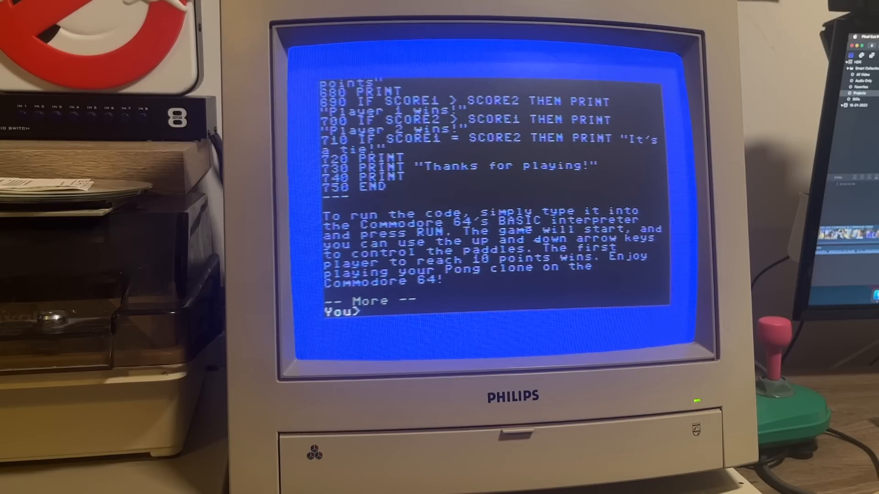
Step: Tell ChatGPT 'i am accessing you from a commodore 64' and get its reaction
{"action": "type", "text": "i am a"}
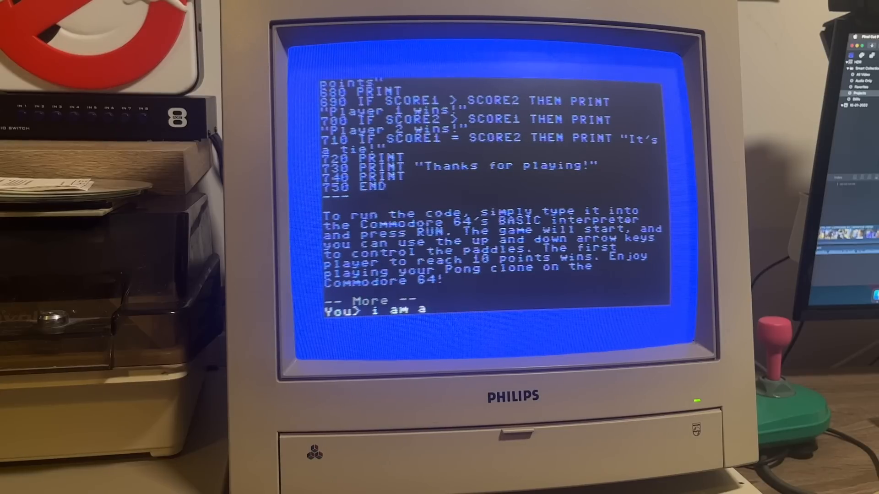
{"action": "type", "text": "ccessing y"}
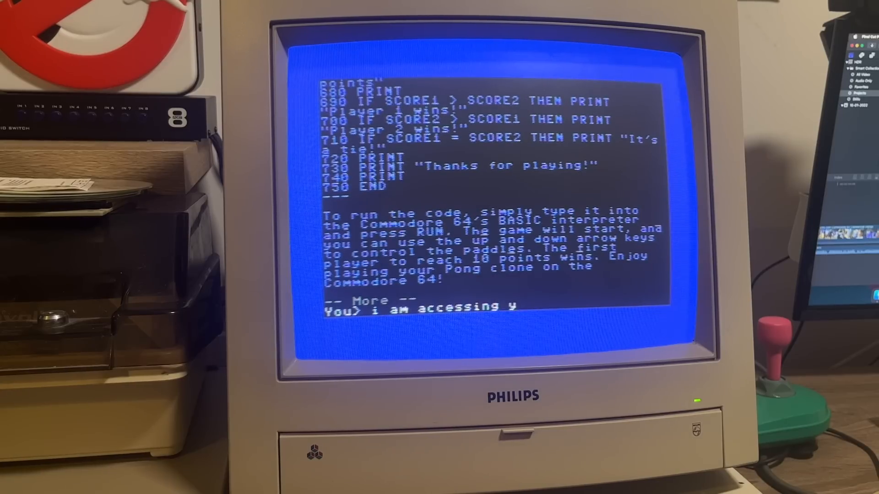
{"action": "type", "text": "ou from a commodore 64!"}
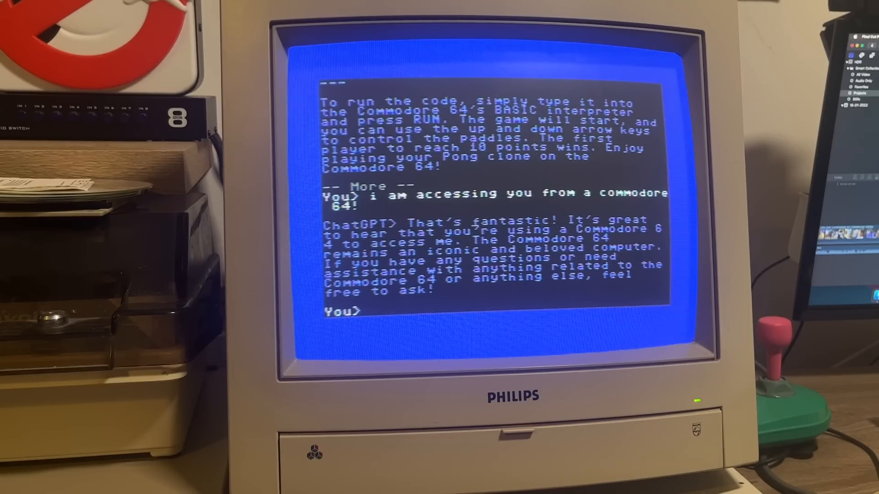
Step: Ask 'which is better, the zx spectrum or the commodore 64' and page through the comparison
{"action": "type", "text": "whic"}
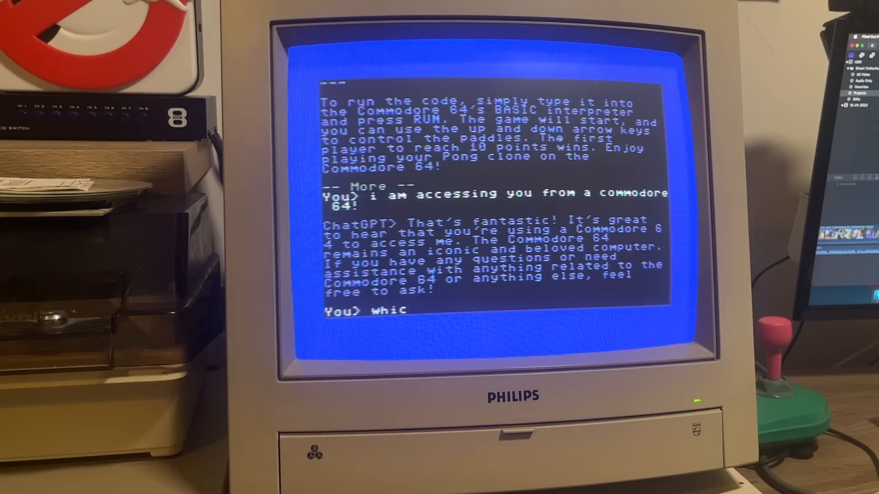
{"action": "type", "text": "h is bet"}
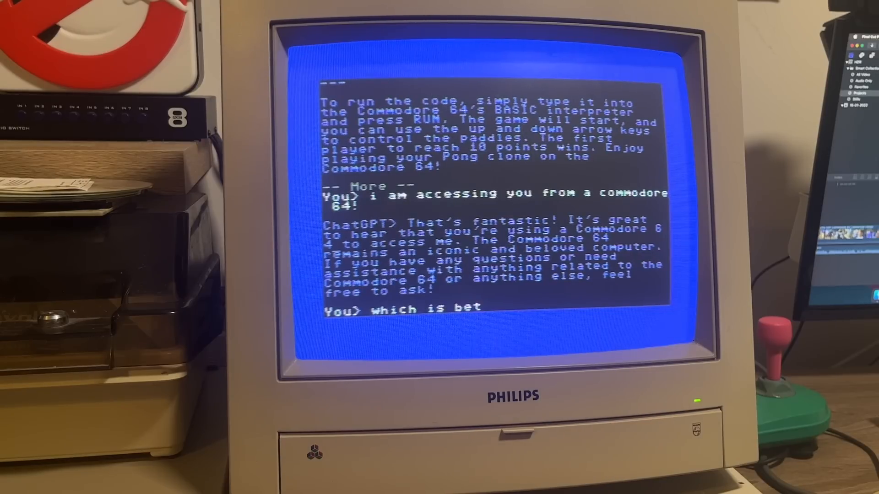
{"action": "type", "text": "ter, the zx s"}
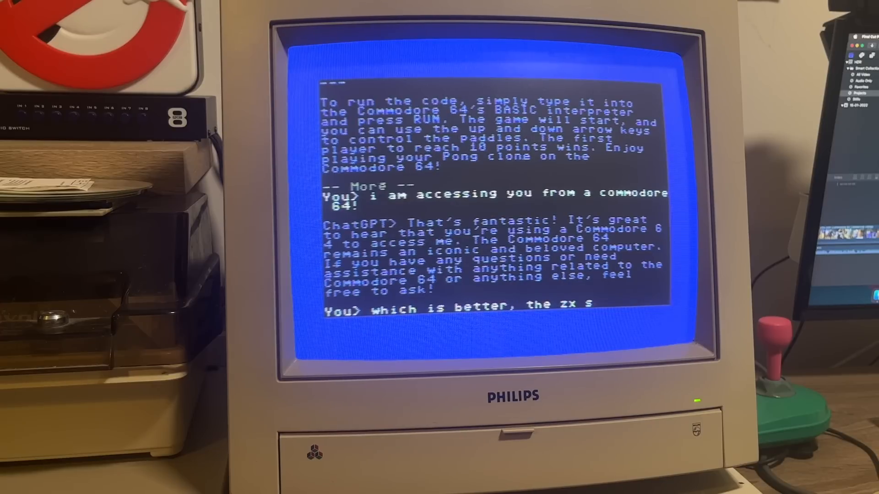
{"action": "type", "text": "pectrum or the commodore 64?"}
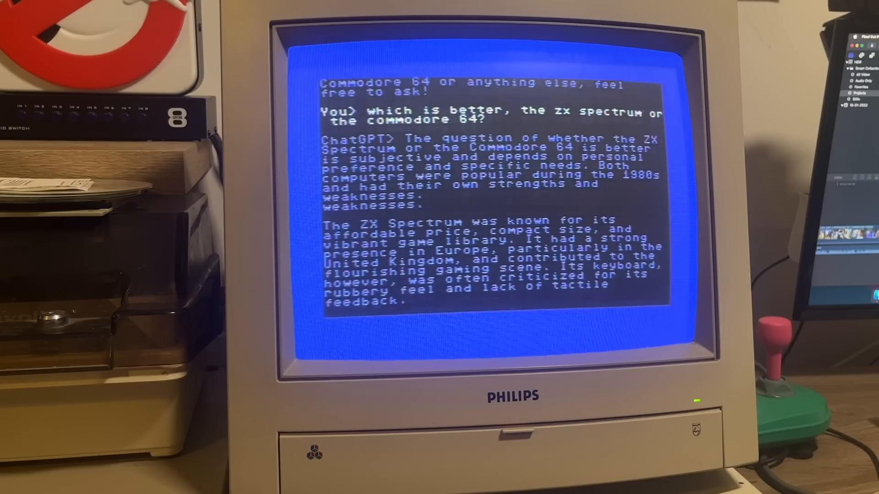
{"action": "scroll", "scroll_direction": "down", "scroll_amount": 3}
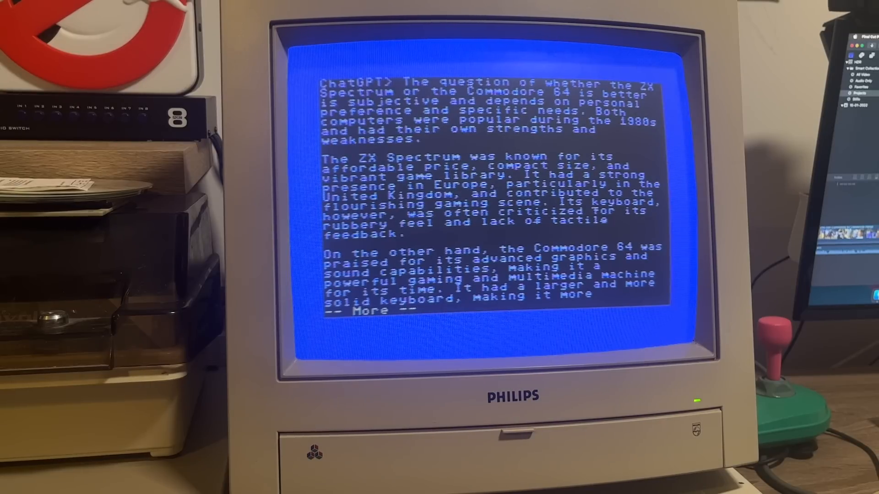
{"action": "key", "text": "space"}
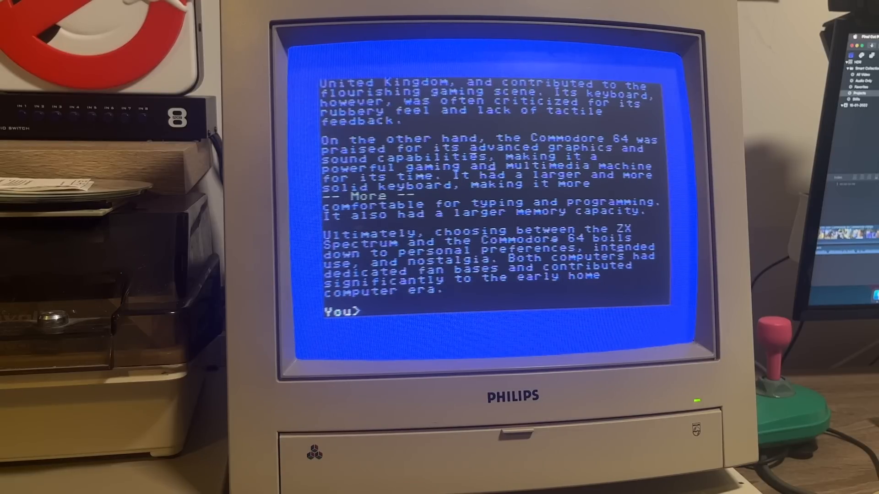
Step: Send 'say hello to my youtube viewers' and read ChatGPT's greeting
{"action": "type", "text": "say"}
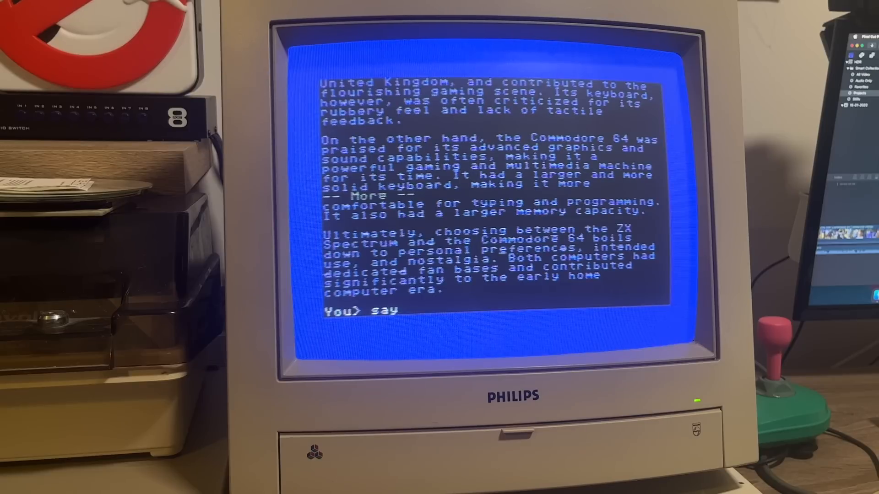
{"action": "type", "text": "hello to my"}
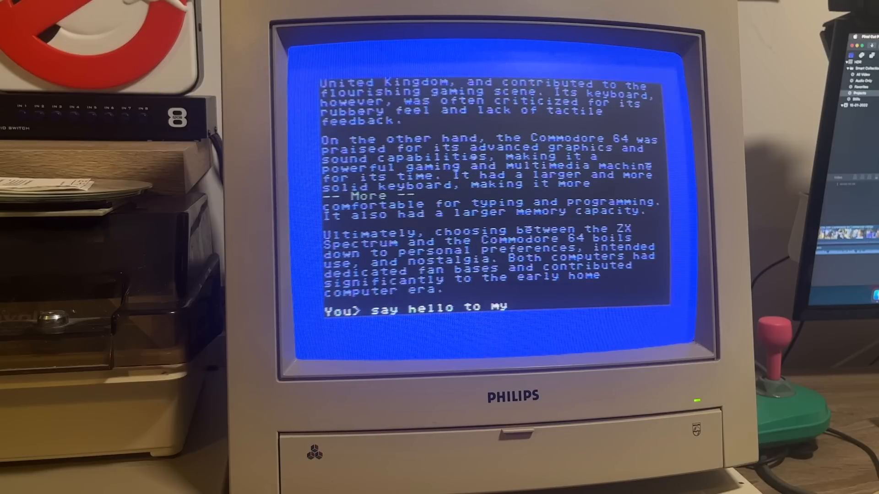
{"action": "type", "text": "youtube viewers"}
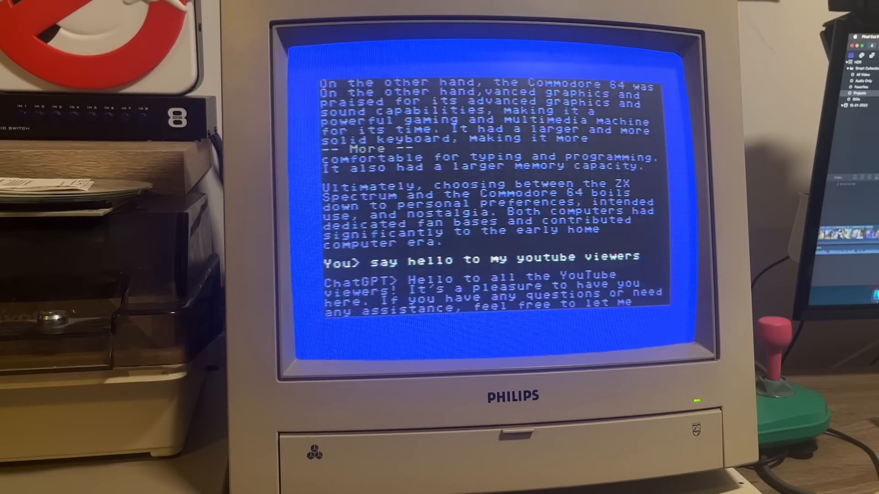
{"action": "scroll", "scroll_direction": "down", "scroll_amount": 3}
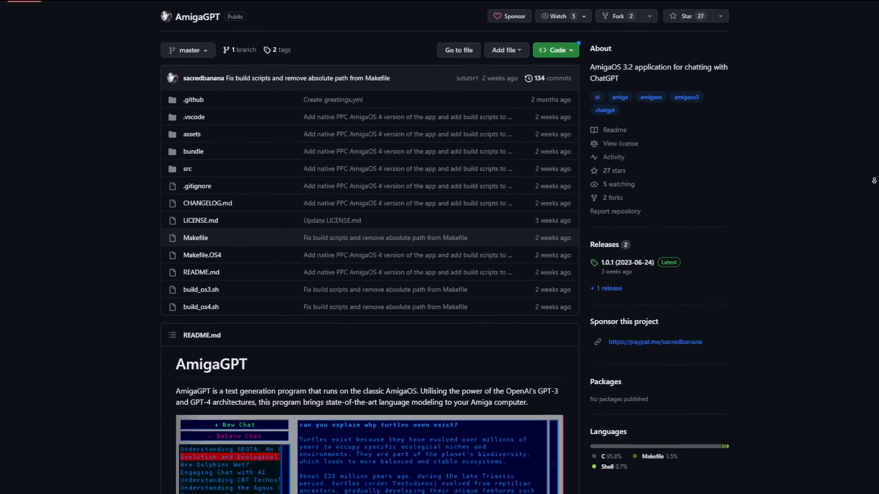
Step: Scroll the AmigaGPT GitHub repository down to the README's chat interface screenshot
{"action": "scroll", "scroll_direction": "down", "scroll_amount": 3}
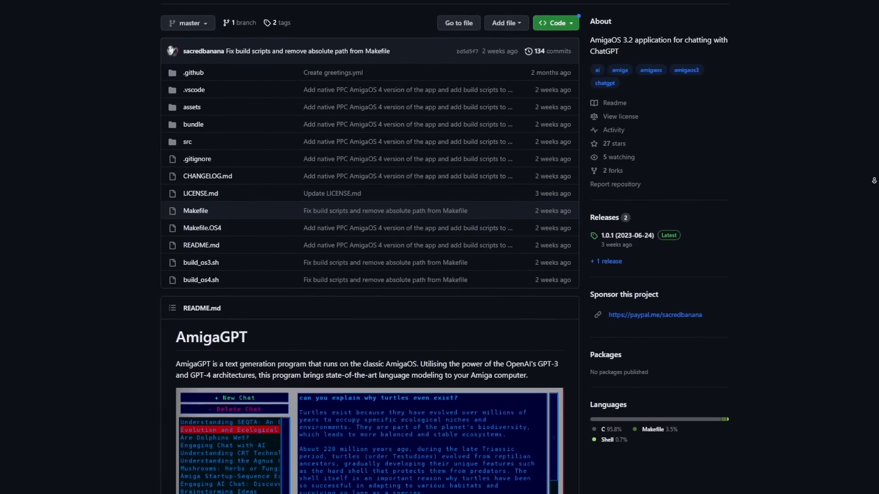
{"action": "scroll", "scroll_direction": "down", "scroll_amount": 3}
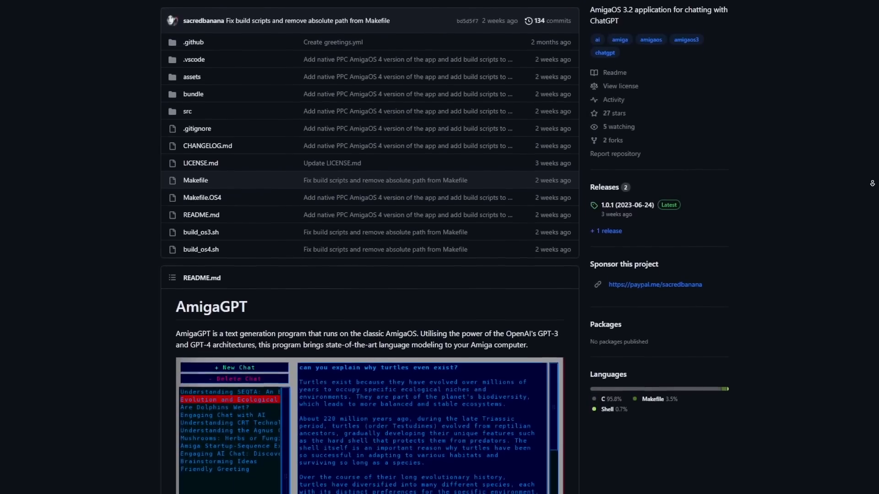
{"action": "scroll", "scroll_direction": "down", "scroll_amount": 3}
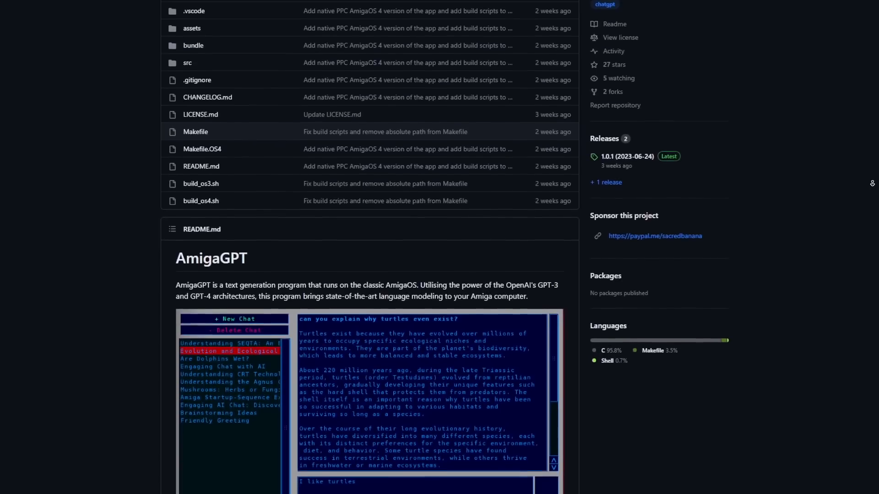
{"action": "scroll", "scroll_direction": "down", "scroll_amount": 3}
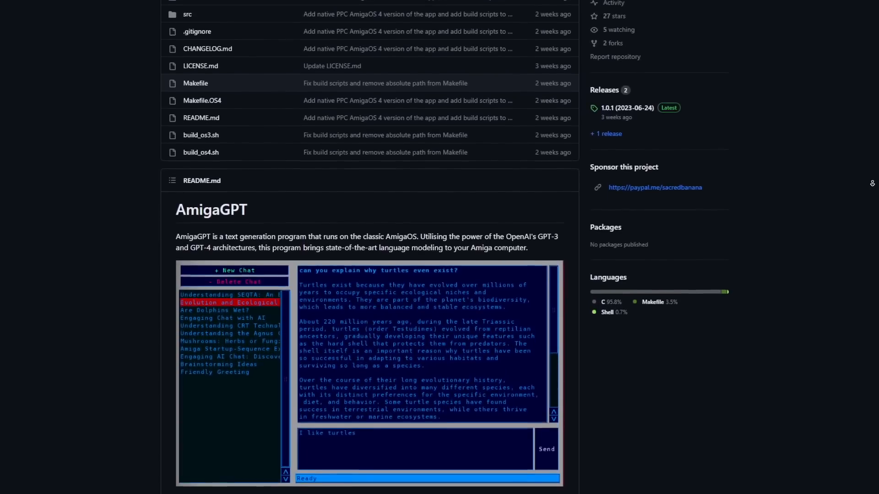
{"action": "scroll", "scroll_direction": "down", "scroll_amount": 3}
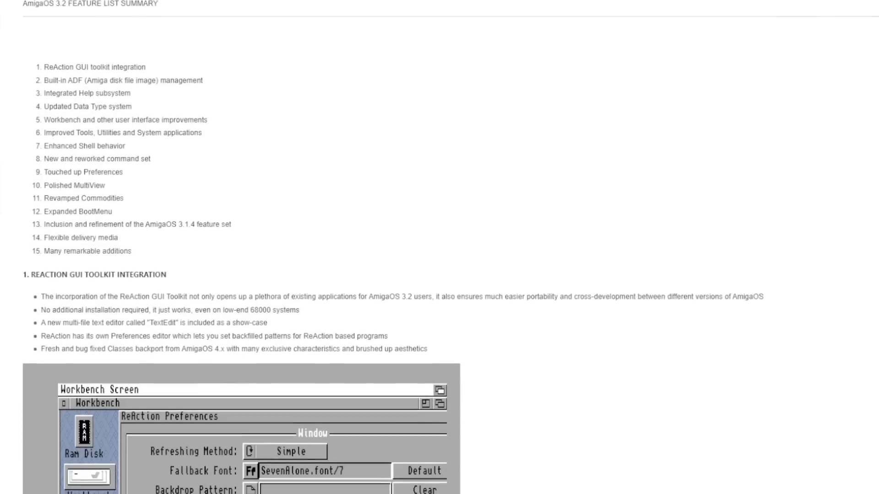
Step: Scroll the AmigaOS 3.2 feature list through ReAction, ADF, Help and datatypes to the Workbench improvements
{"action": "scroll", "scroll_direction": "down", "scroll_amount": 3}
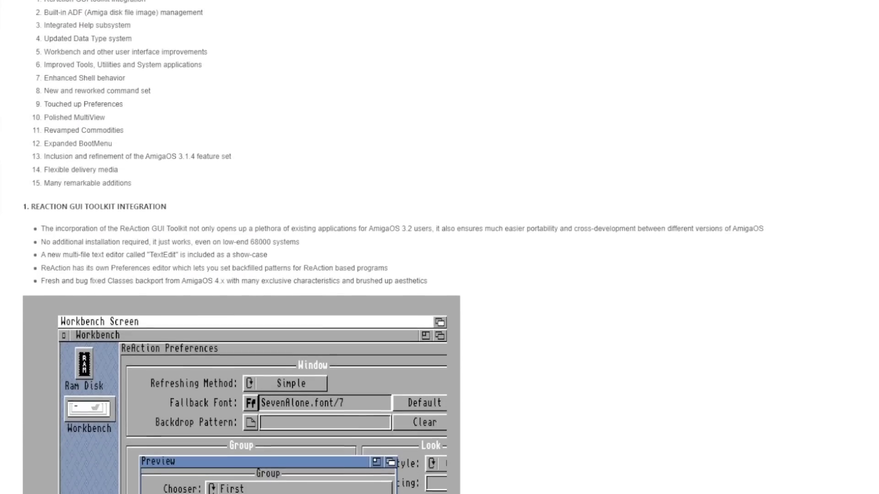
{"action": "scroll", "scroll_direction": "down", "scroll_amount": 3}
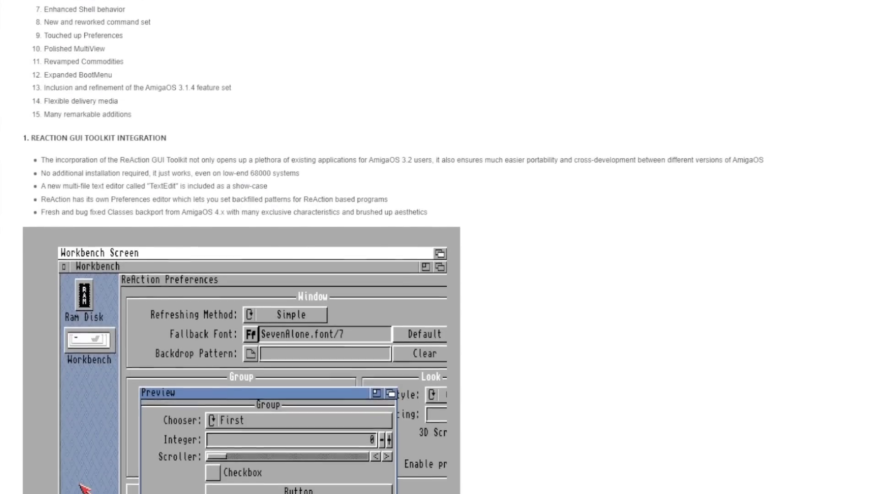
{"action": "scroll", "scroll_direction": "down", "scroll_amount": 3}
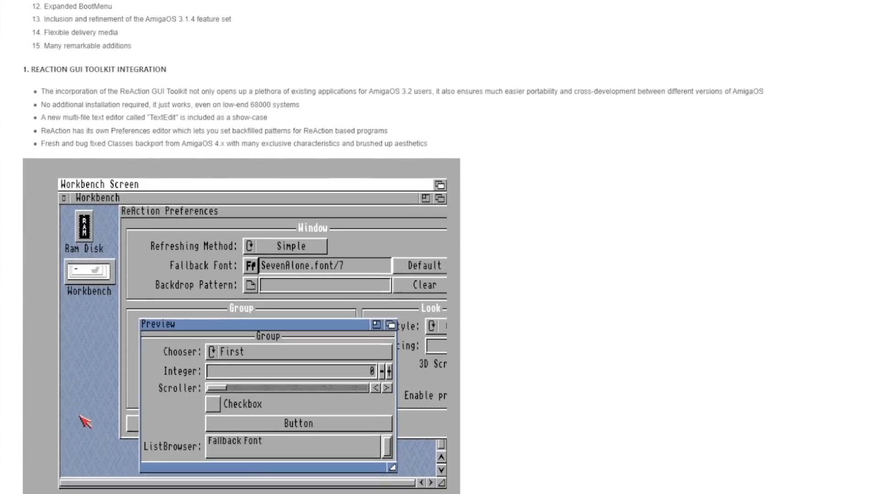
{"action": "scroll", "scroll_direction": "down", "scroll_amount": 3}
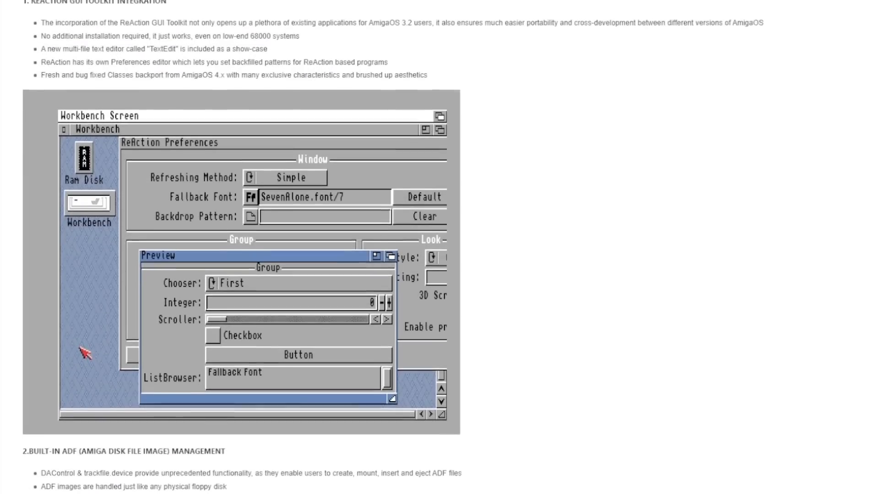
{"action": "scroll", "scroll_direction": "down", "scroll_amount": 3}
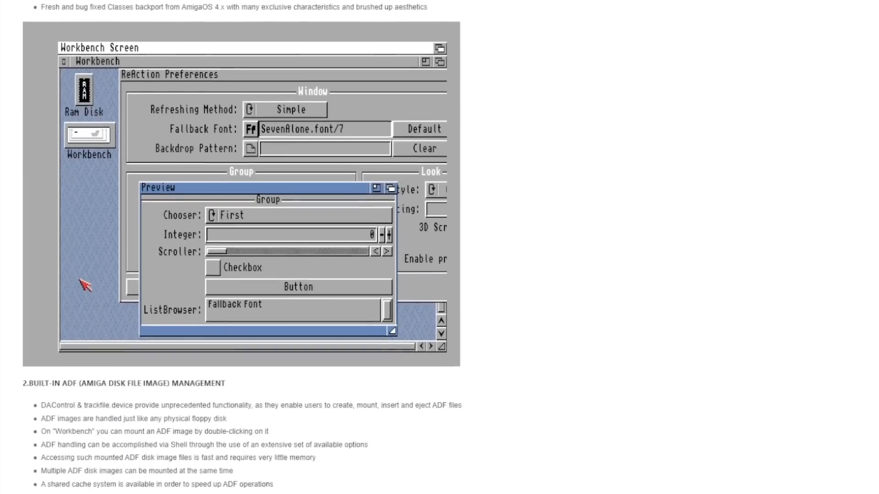
{"action": "scroll", "scroll_direction": "down", "scroll_amount": 3}
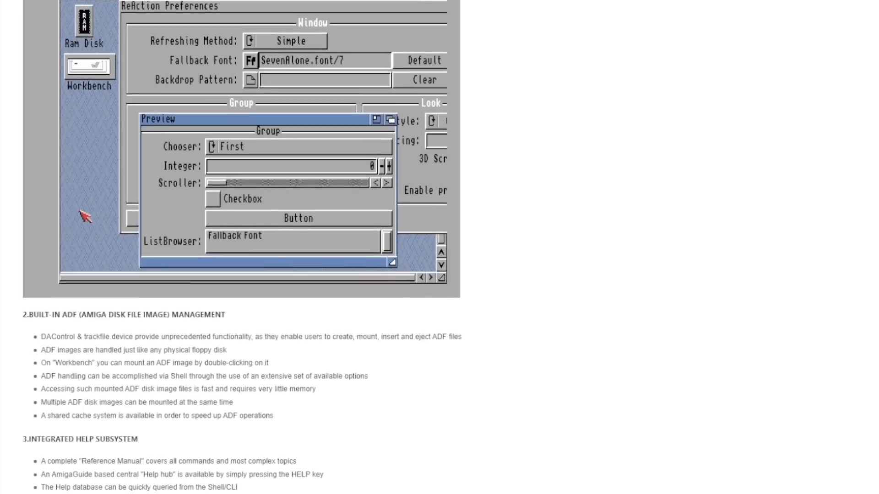
{"action": "scroll", "scroll_direction": "down", "scroll_amount": 3}
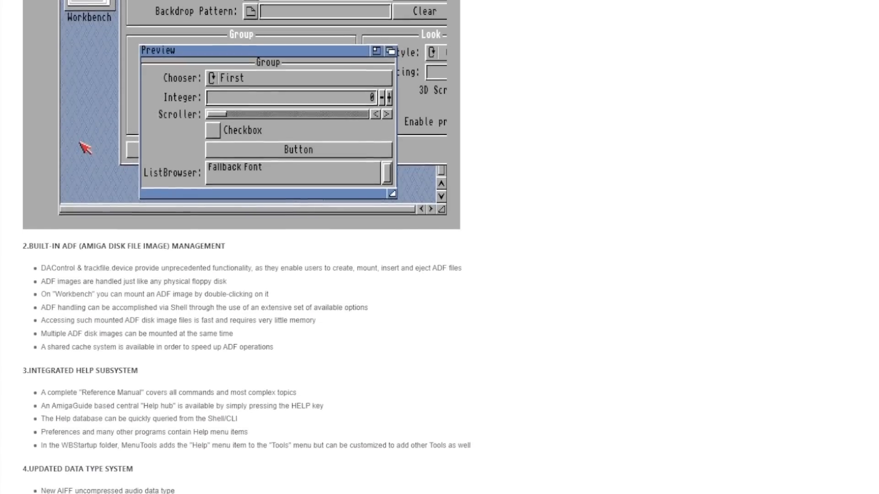
{"action": "scroll", "scroll_direction": "down", "scroll_amount": 3}
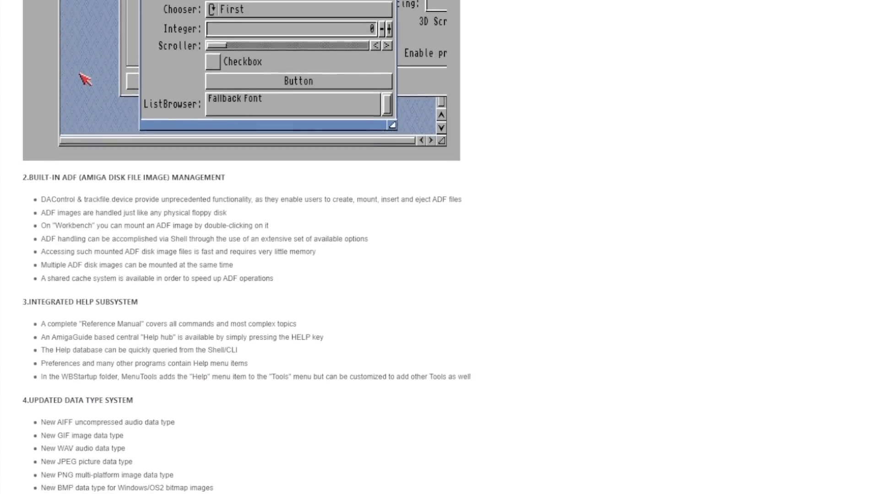
{"action": "scroll", "scroll_direction": "down", "scroll_amount": 3}
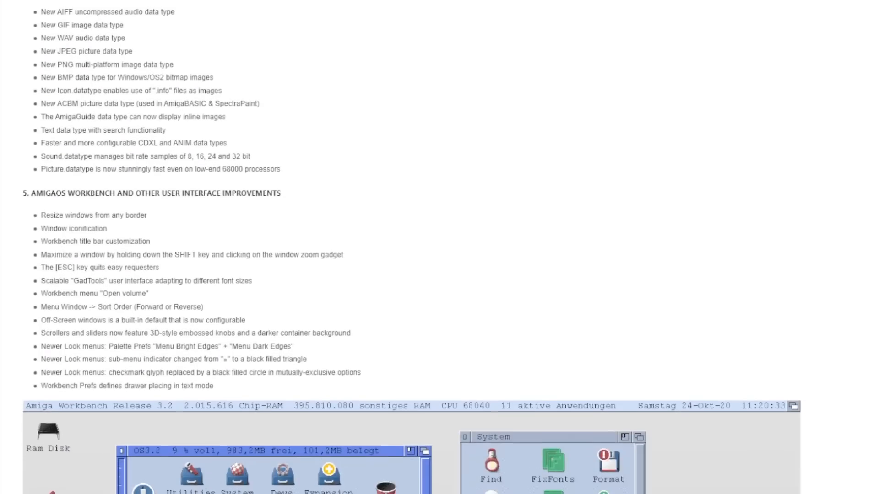
{"action": "scroll", "scroll_direction": "down", "scroll_amount": 3}
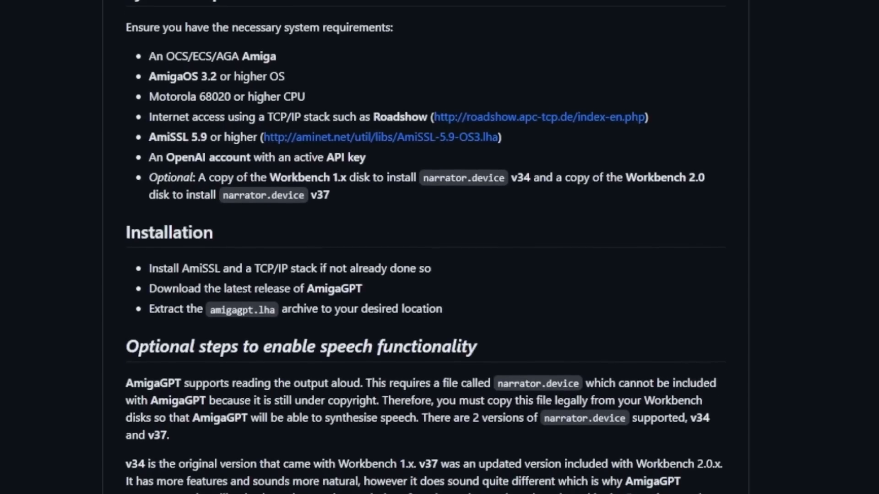
Step: Scroll the AmigaGPT README through its Requirements and library Installation steps
{"action": "scroll", "scroll_direction": "down", "scroll_amount": 3}
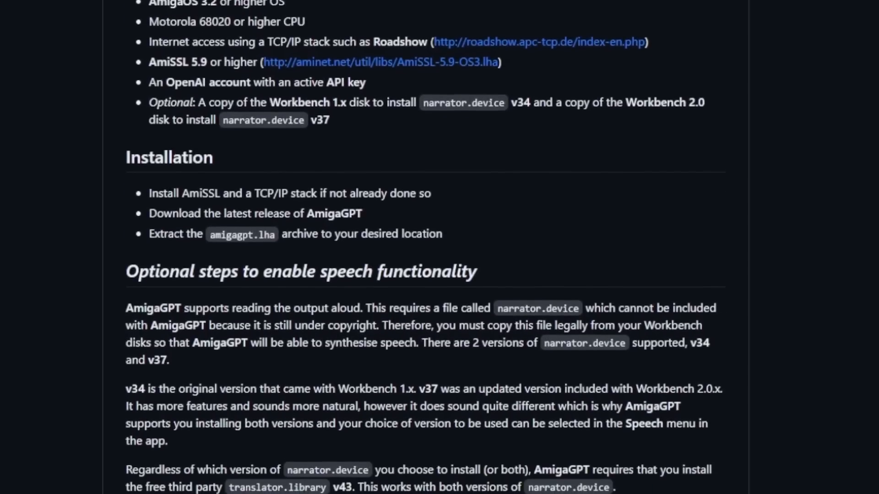
{"action": "scroll", "scroll_direction": "down", "scroll_amount": 3}
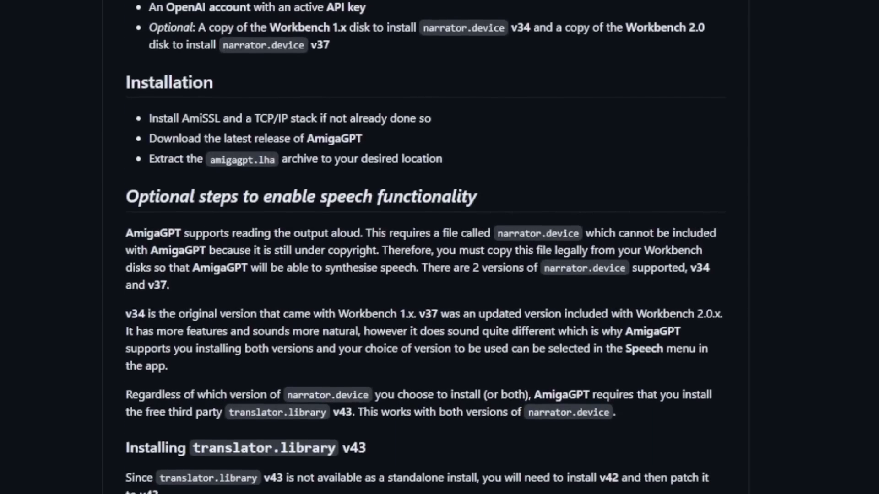
{"action": "scroll", "scroll_direction": "down", "scroll_amount": 3}
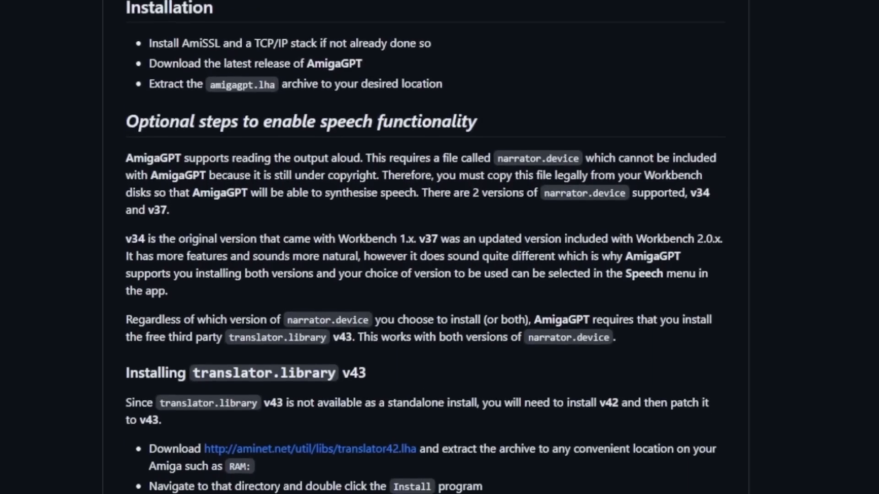
{"action": "scroll", "scroll_direction": "down", "scroll_amount": 3}
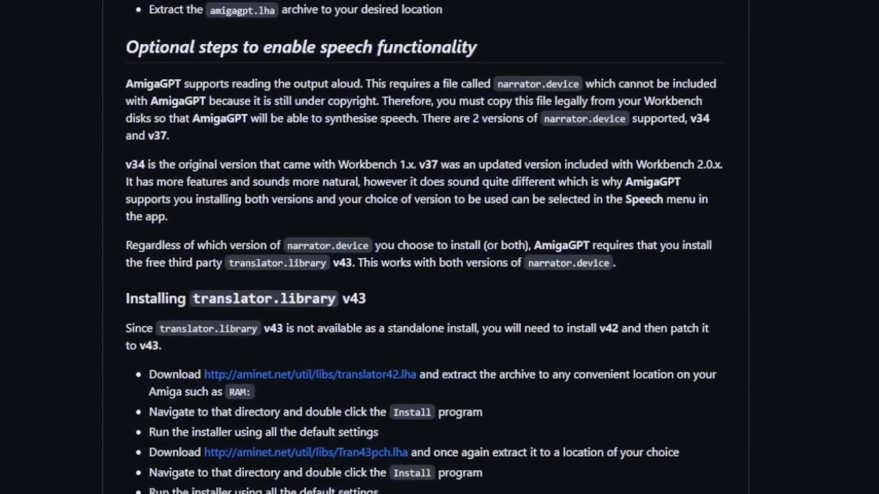
{"action": "scroll", "scroll_direction": "down", "scroll_amount": 3}
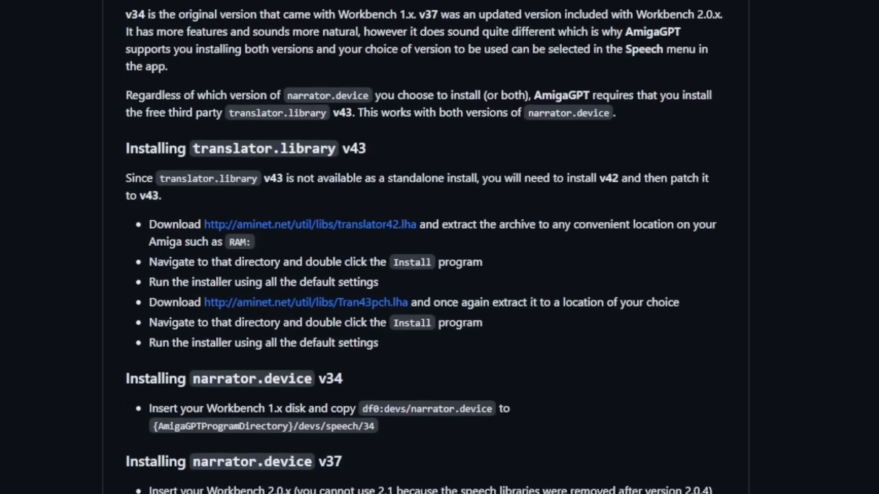
{"action": "scroll", "scroll_direction": "down", "scroll_amount": 3}
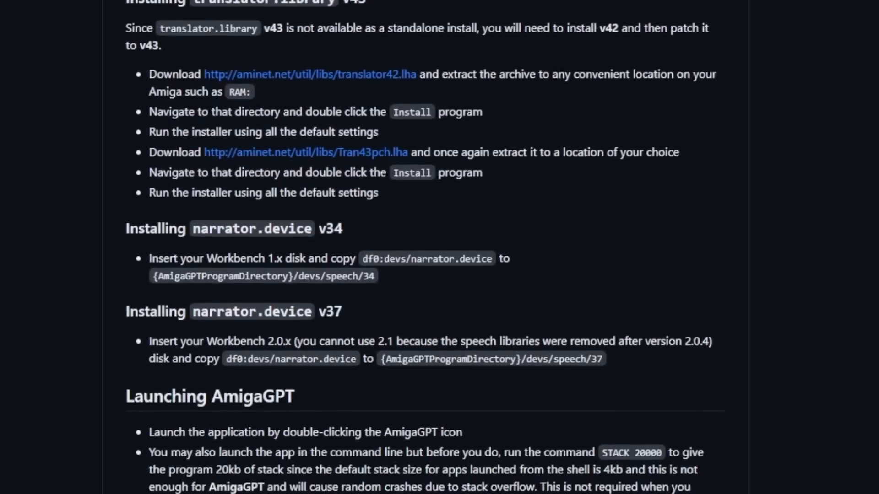
Step: Continue scrolling the README through the Launching and Usage sections
{"action": "scroll", "scroll_direction": "down", "scroll_amount": 3}
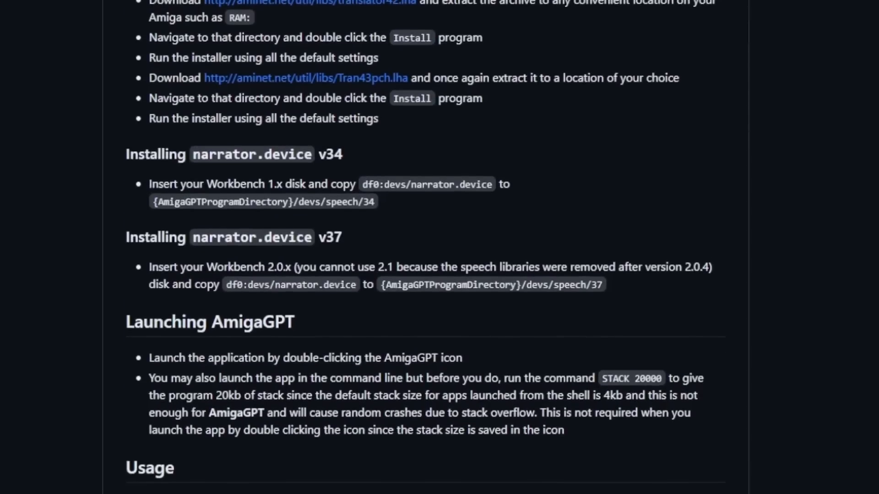
{"action": "scroll", "scroll_direction": "down", "scroll_amount": 3}
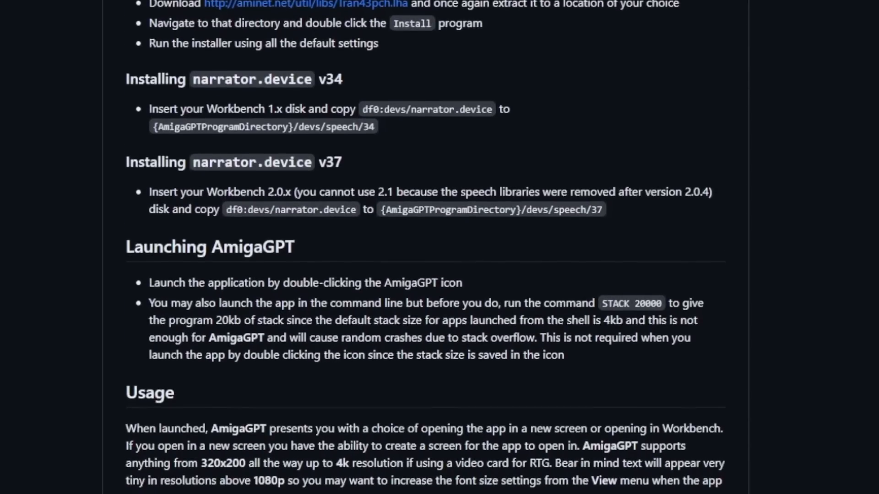
{"action": "scroll", "scroll_direction": "down", "scroll_amount": 3}
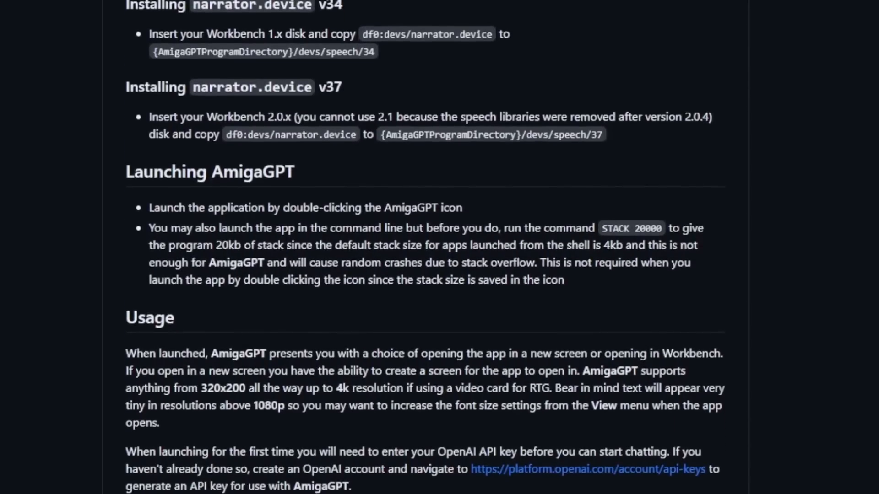
{"action": "scroll", "scroll_direction": "down", "scroll_amount": 3}
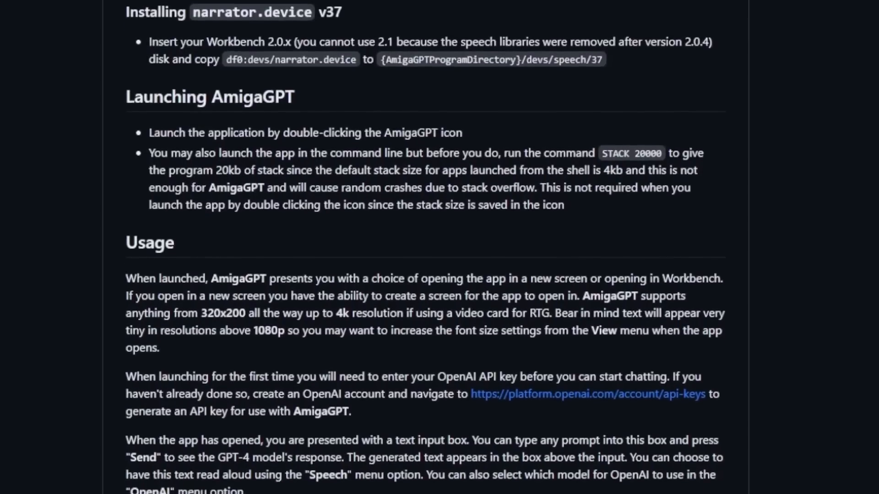
{"action": "scroll", "scroll_direction": "down", "scroll_amount": 3}
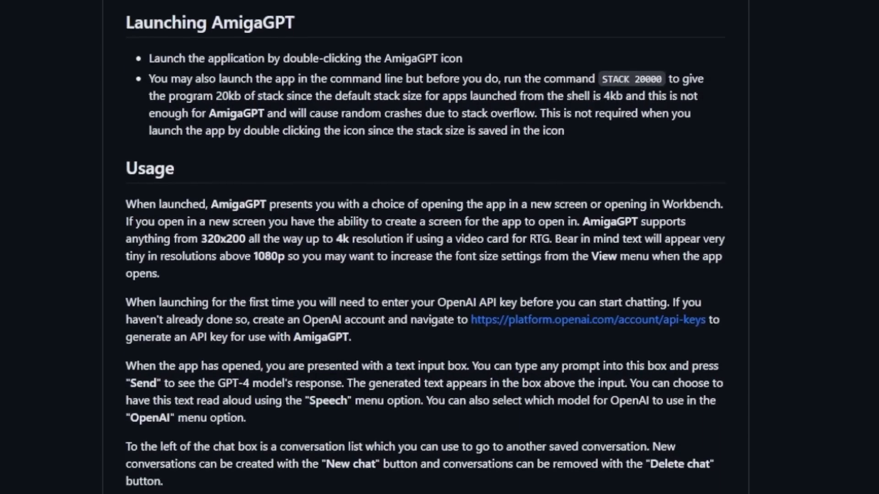
{"action": "scroll", "scroll_direction": "down", "scroll_amount": 3}
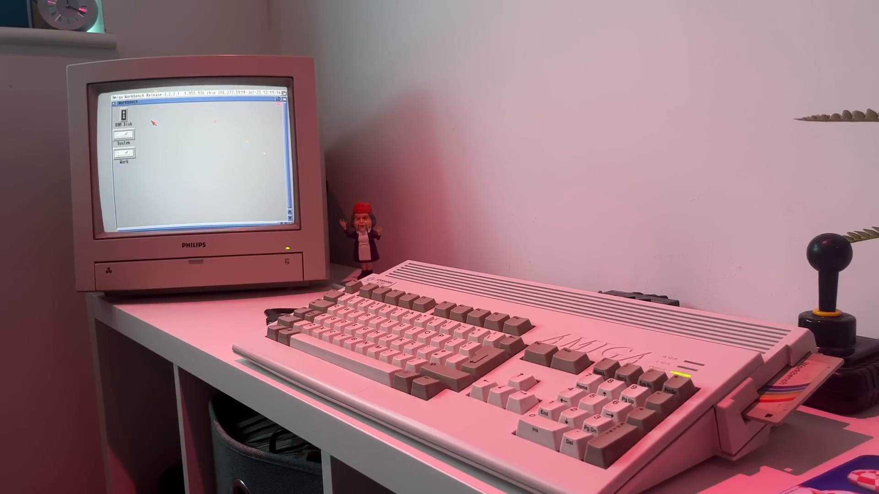
Step: Launch AmigaGPT from its Workbench drawer onto a new screen and focus the message input box
{"action": "double_click", "coordinate": [119, 153]}
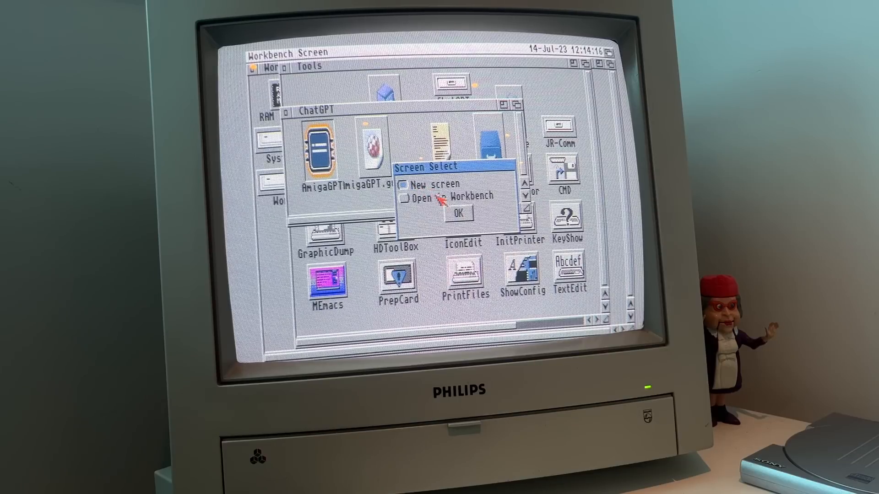
{"action": "left_click", "coordinate": [459, 213]}
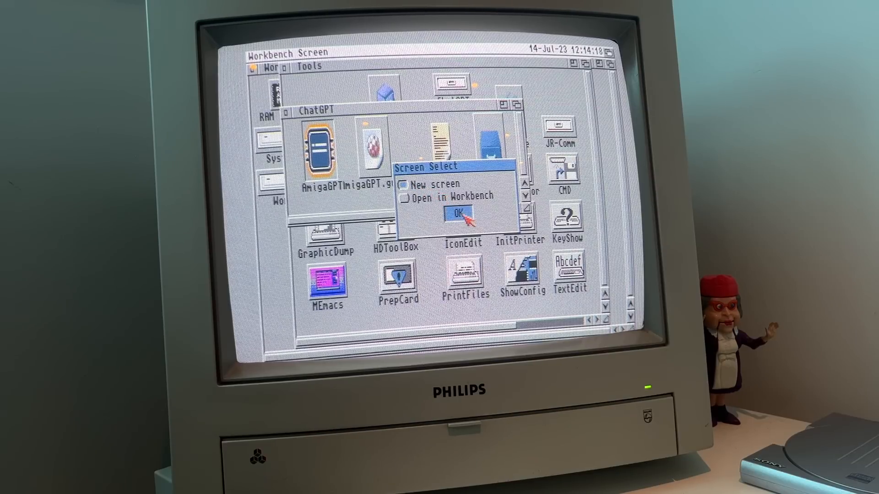
{"action": "left_click", "coordinate": [459, 211]}
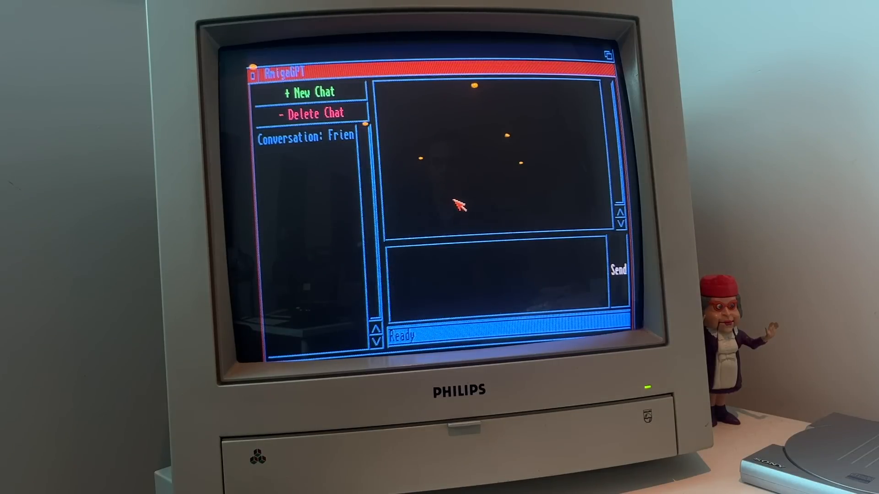
{"action": "left_click", "coordinate": [407, 53]}
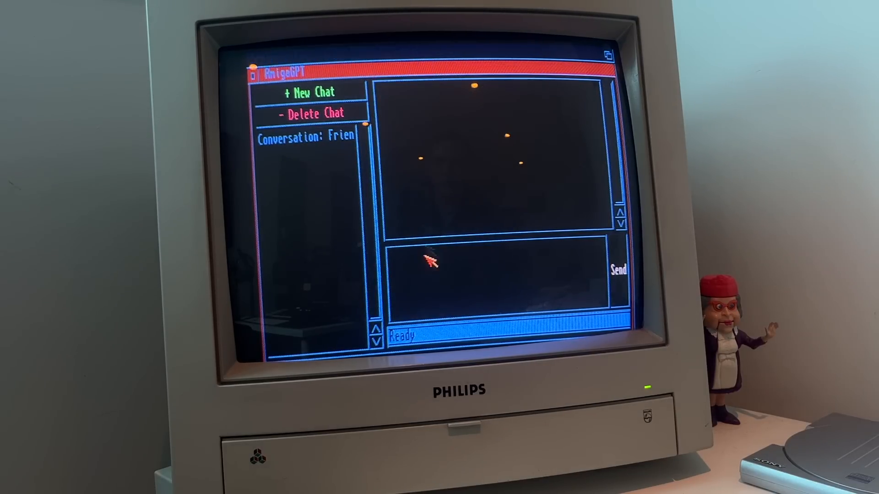
{"action": "mouse_move", "coordinate": [583, 300]}
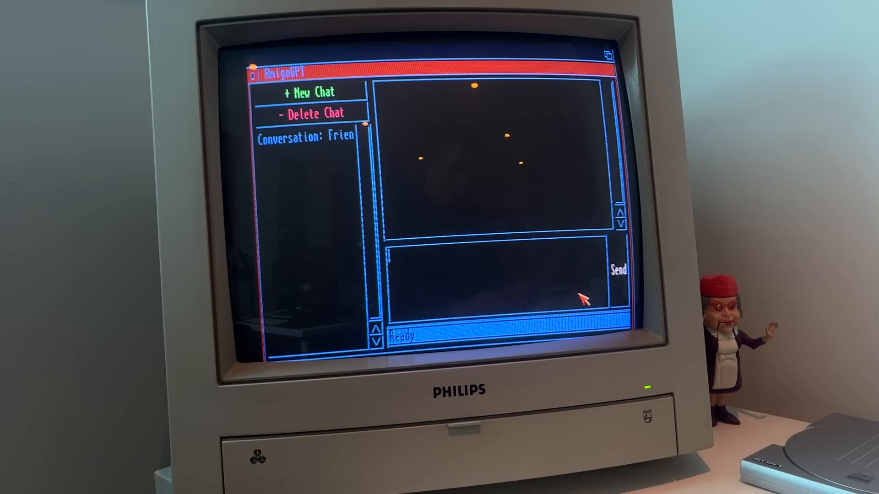
Step: Send a 'hello' greeting to AmigaGPT and get its reply
{"action": "type", "text": "hello"}
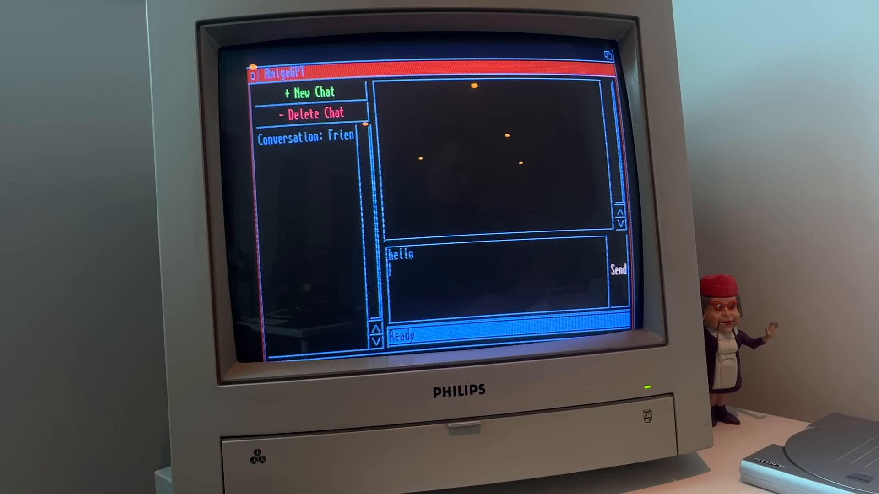
{"action": "left_click", "coordinate": [618, 270]}
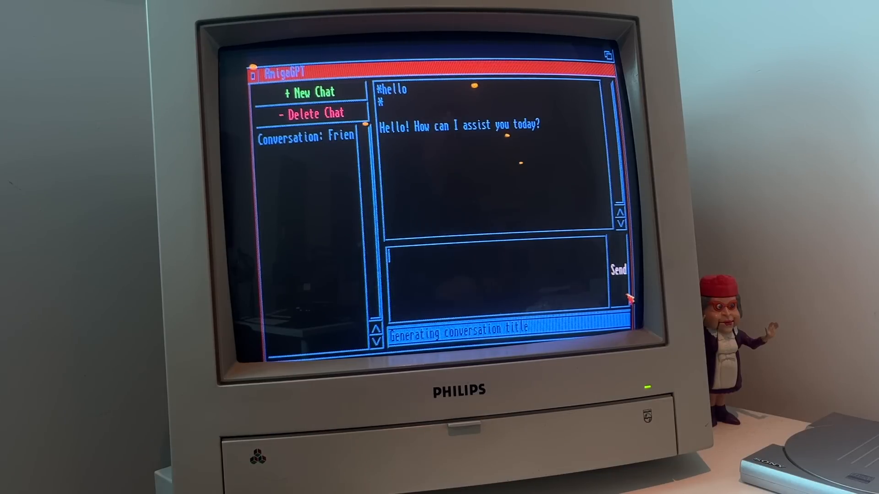
Step: Send 'tell me about the amiga 1200' and scroll through the returned overview
{"action": "type", "text": "tell me a"}
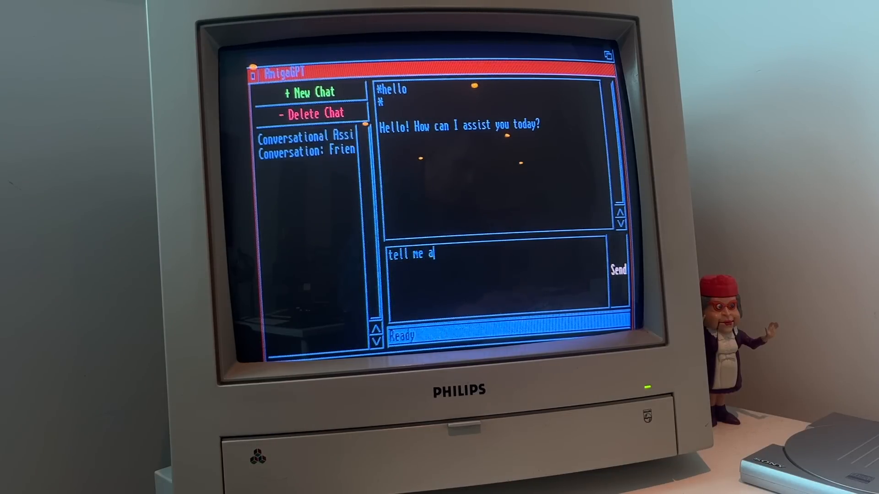
{"action": "type", "text": "bout the amiga 1200"}
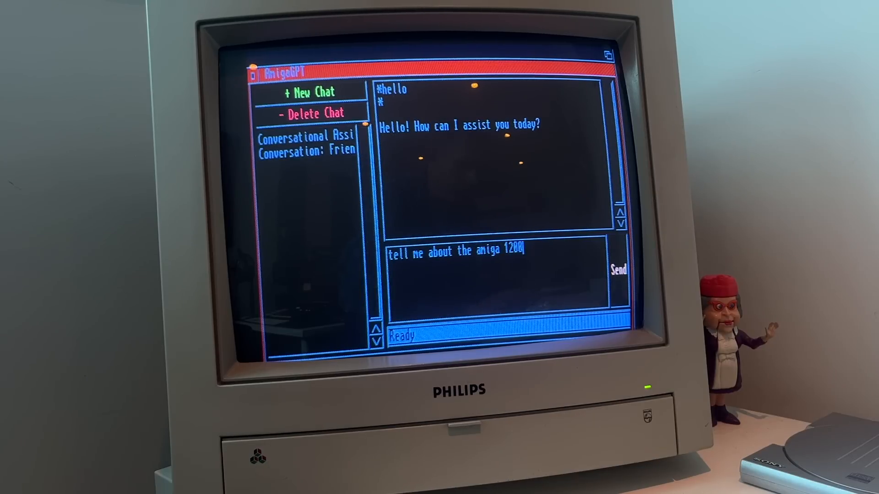
{"action": "left_click", "coordinate": [618, 269]}
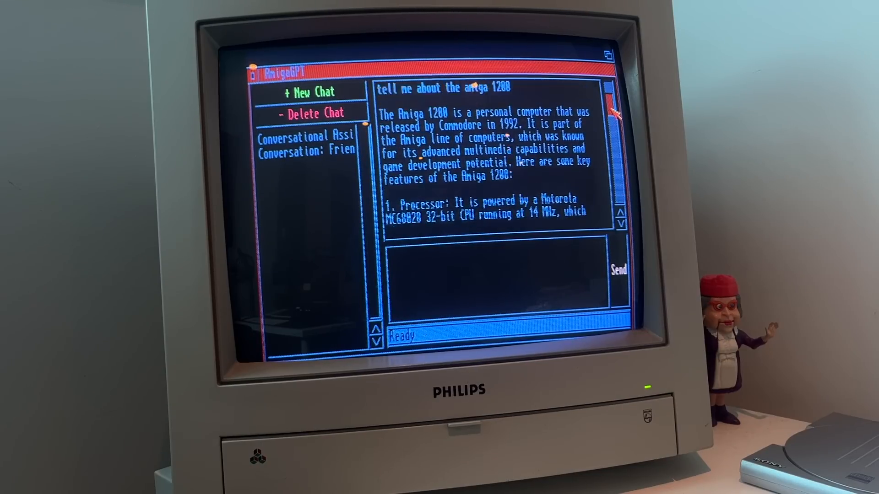
{"action": "scroll", "scroll_direction": "down", "scroll_amount": 3}
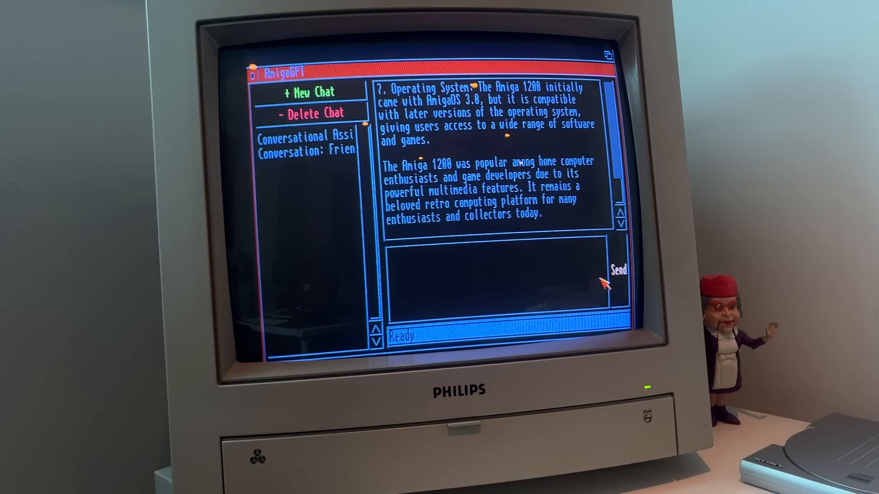
Step: Ask AmigaGPT 'why would anyone use an amiga 1200 today' and read the answer on maintenance and emulation
{"action": "type", "text": "why would anyo"}
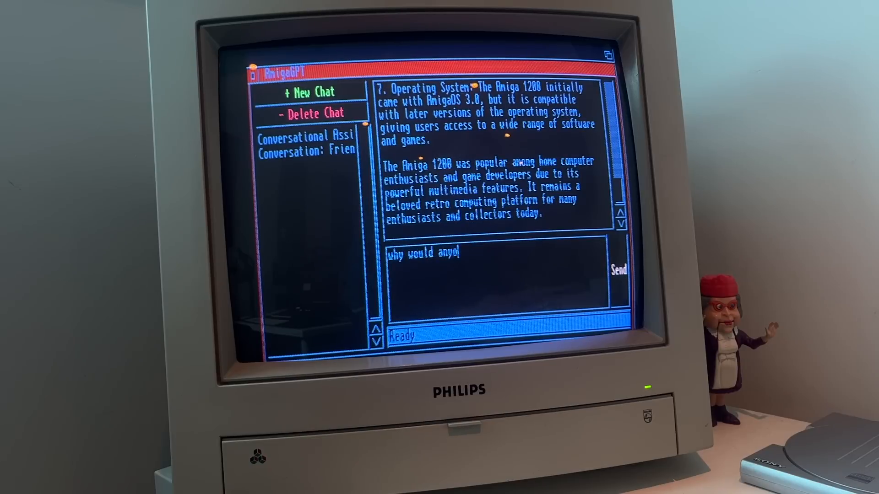
{"action": "type", "text": "ne use an amiga 1200 tod"}
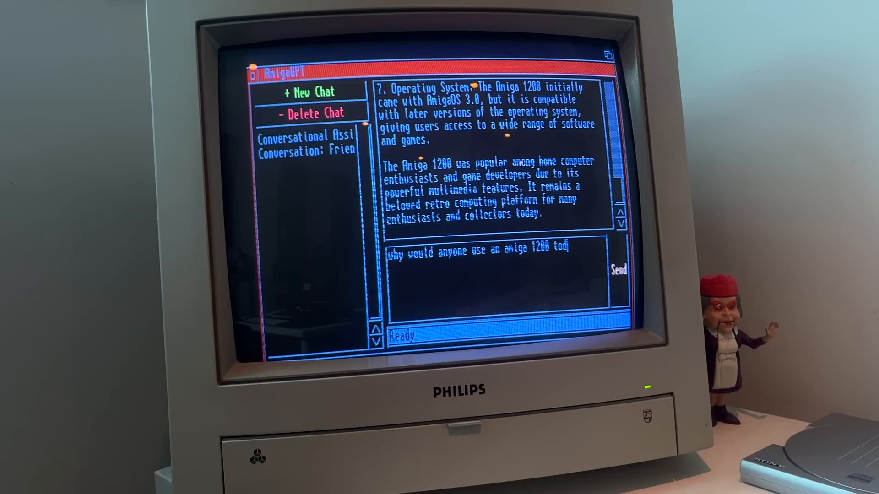
{"action": "left_click", "coordinate": [618, 268]}
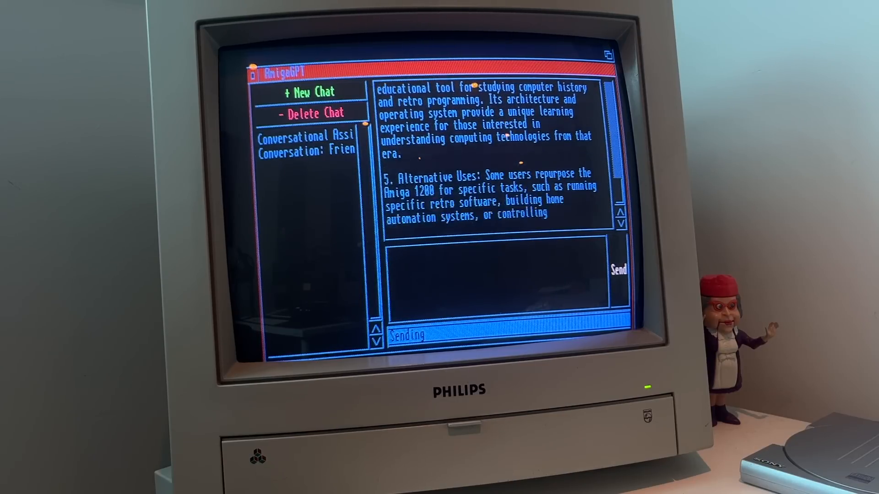
{"action": "scroll", "scroll_direction": "down", "scroll_amount": 3}
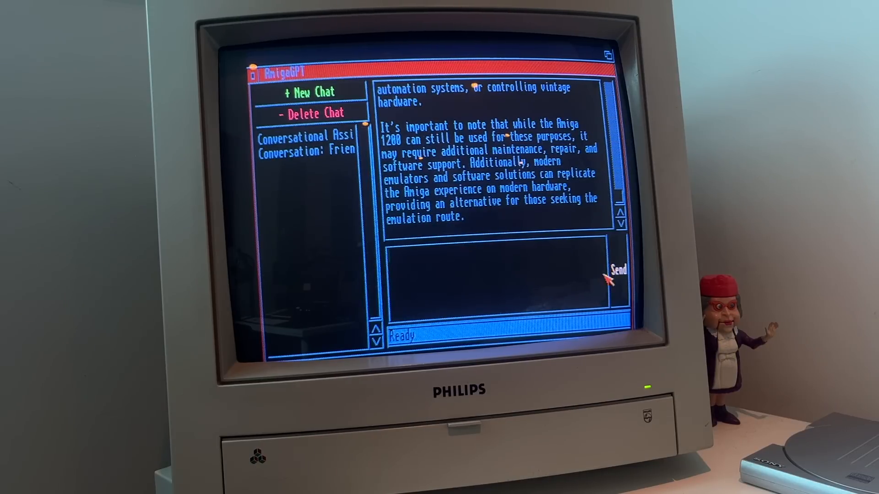
{"action": "left_click", "coordinate": [368, 52]}
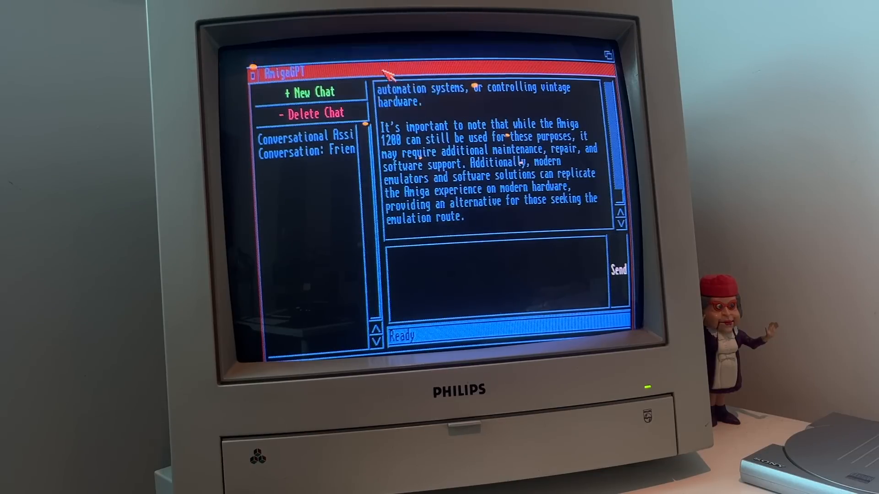
Step: Ask AmigaGPT 'how are you today?' and receive its reply
{"action": "type", "text": "how are"}
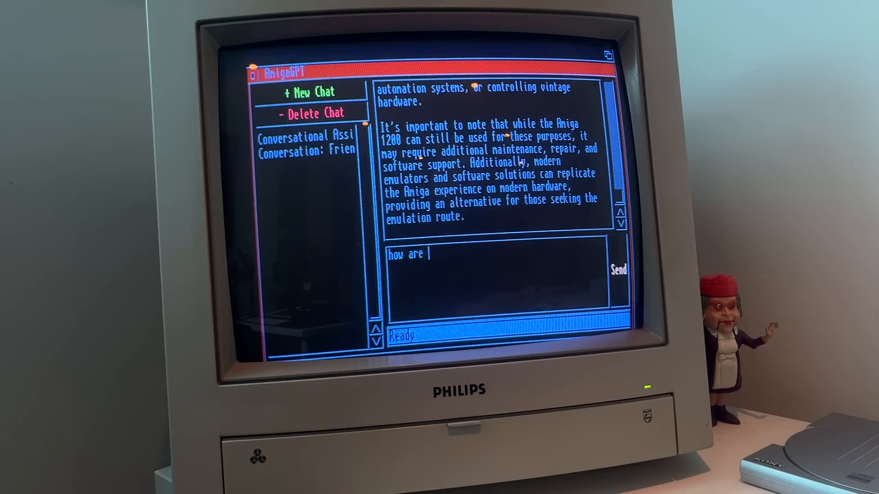
{"action": "type", "text": "you today?"}
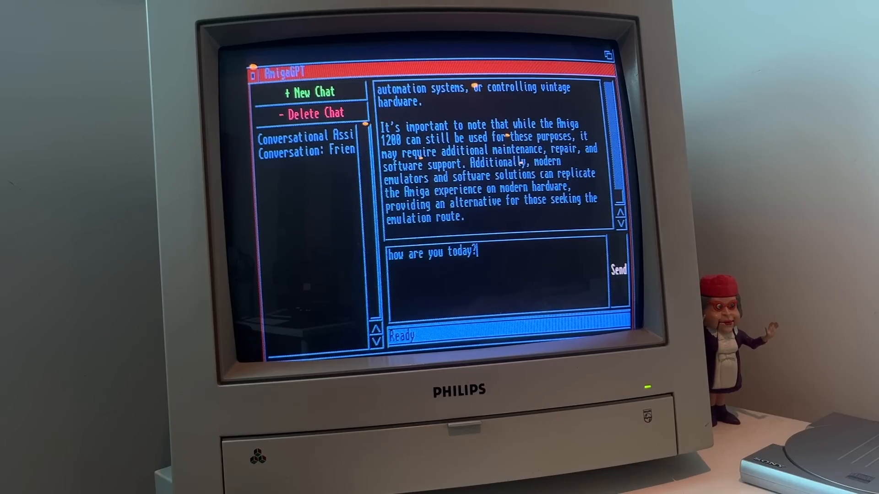
{"action": "left_click", "coordinate": [619, 269]}
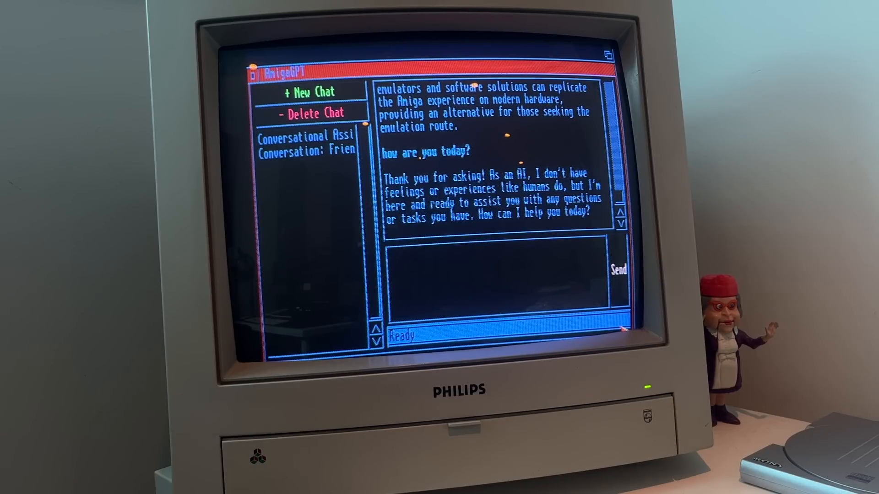
Step: Begin drafting a new prompt starting 'greetings professor f'
{"action": "type", "text": "greetings prof"}
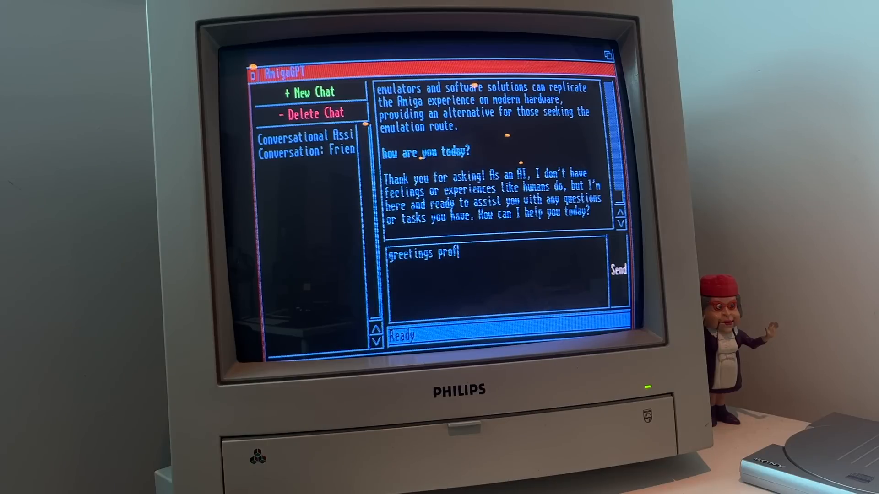
{"action": "type", "text": "essor f"}
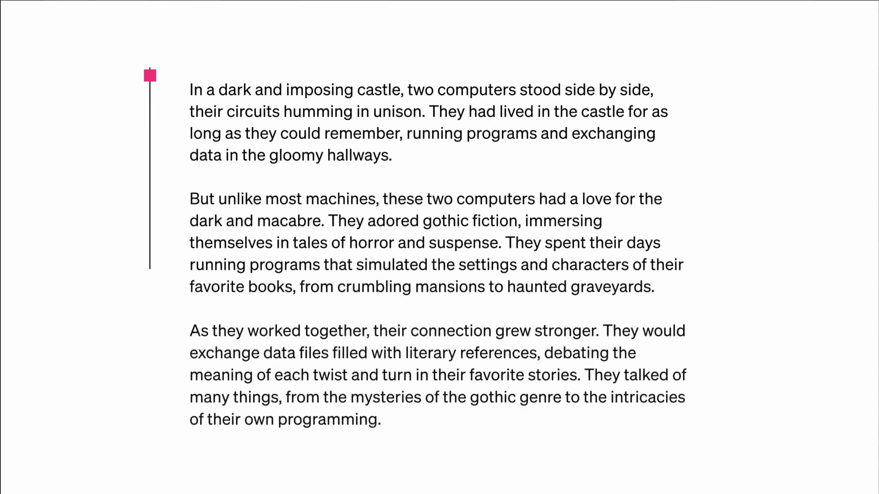
Step: Scroll through the gothic tale of two computers living in a dark castle
{"action": "scroll", "scroll_direction": "down", "scroll_amount": 3}
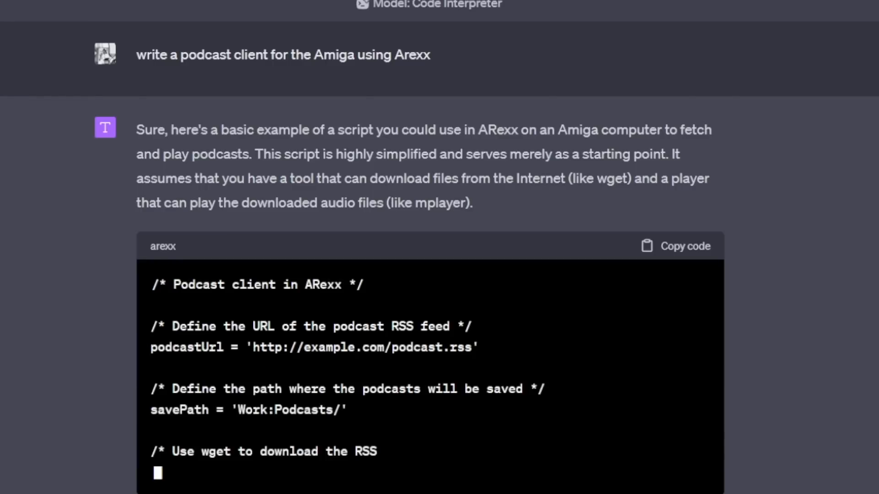
Step: Scroll past the ARexx podcast client code block down to its list of limitations
{"action": "scroll", "scroll_direction": "down", "scroll_amount": 3}
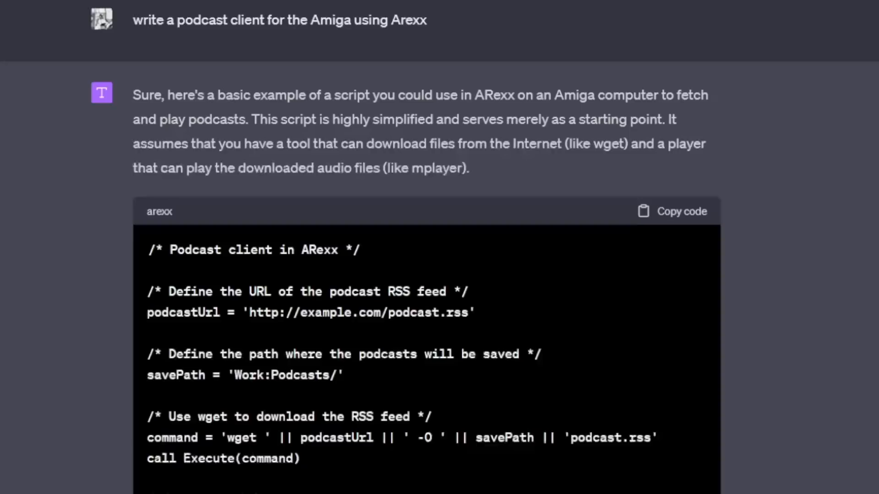
{"action": "scroll", "scroll_direction": "down", "scroll_amount": 3}
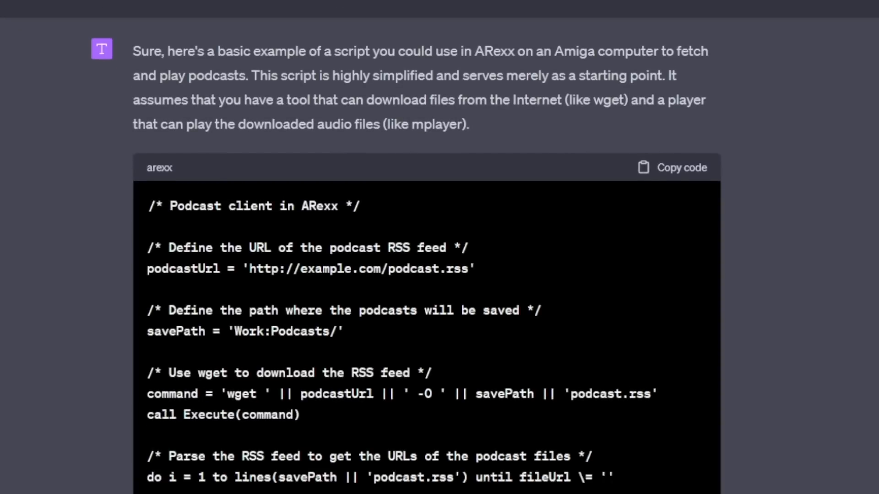
{"action": "scroll", "scroll_direction": "down", "scroll_amount": 3}
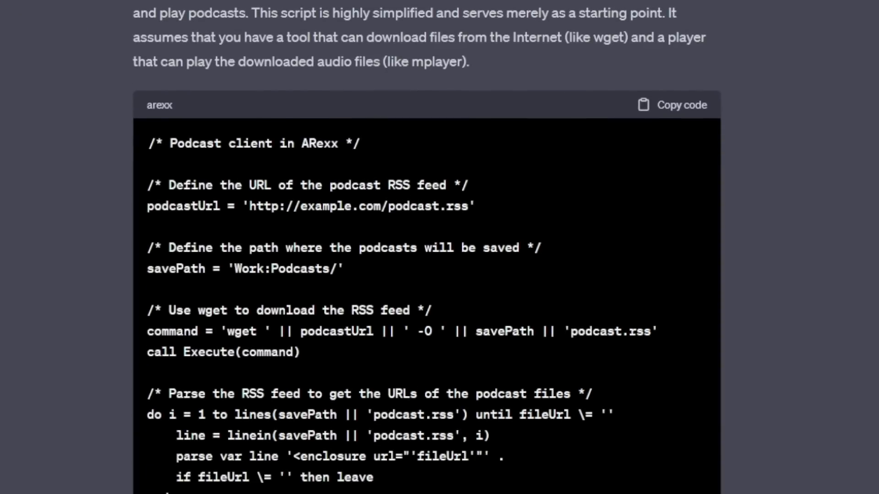
{"action": "scroll", "scroll_direction": "down", "scroll_amount": 3}
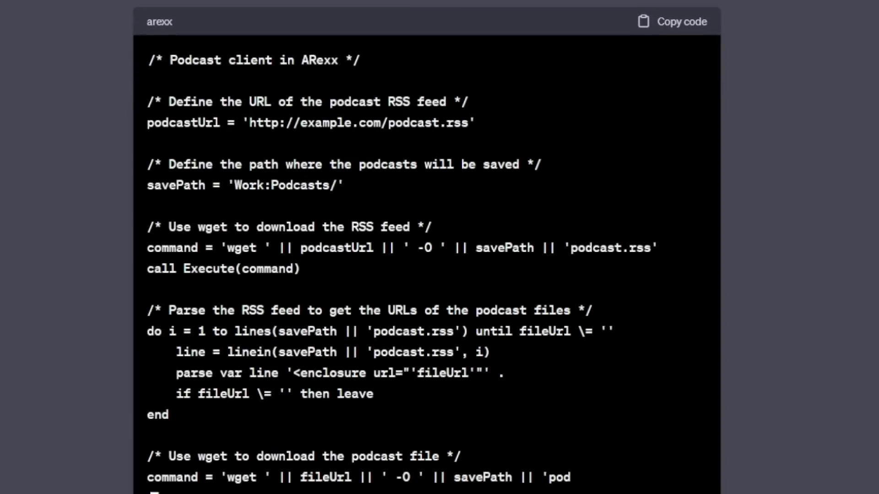
{"action": "scroll", "scroll_direction": "down", "scroll_amount": 3}
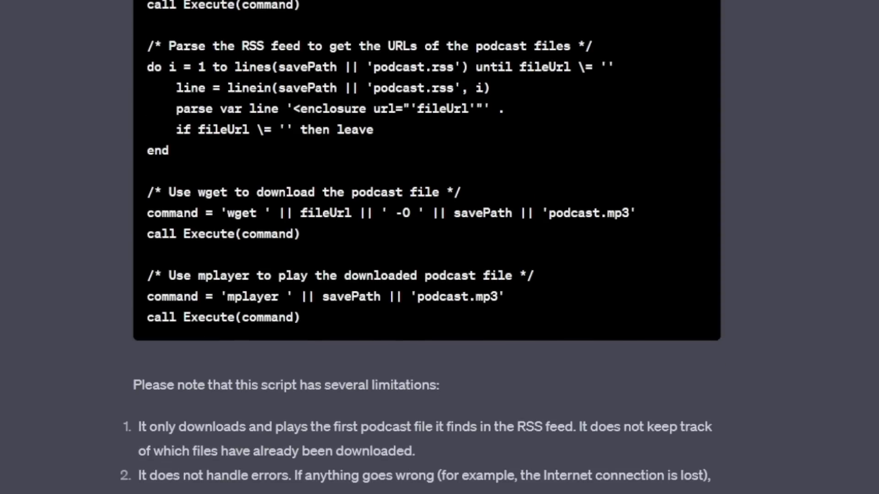
{"action": "scroll", "scroll_direction": "down", "scroll_amount": 3}
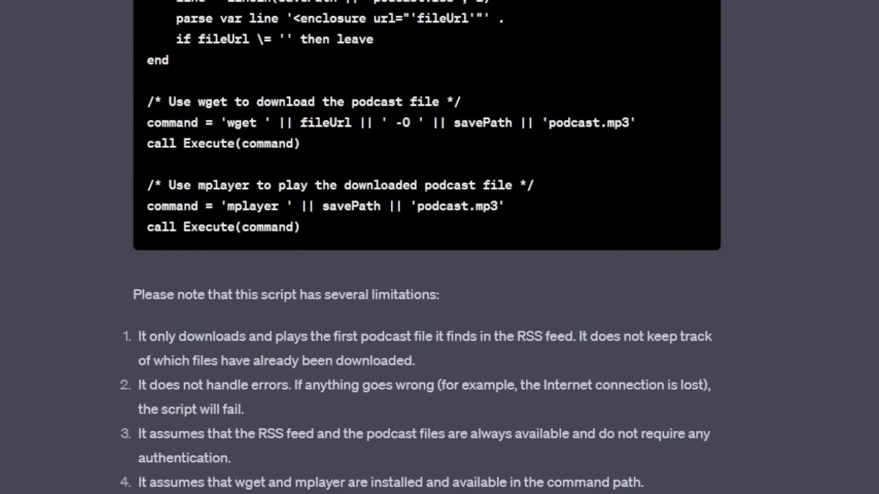
{"action": "scroll", "scroll_direction": "down", "scroll_amount": 3}
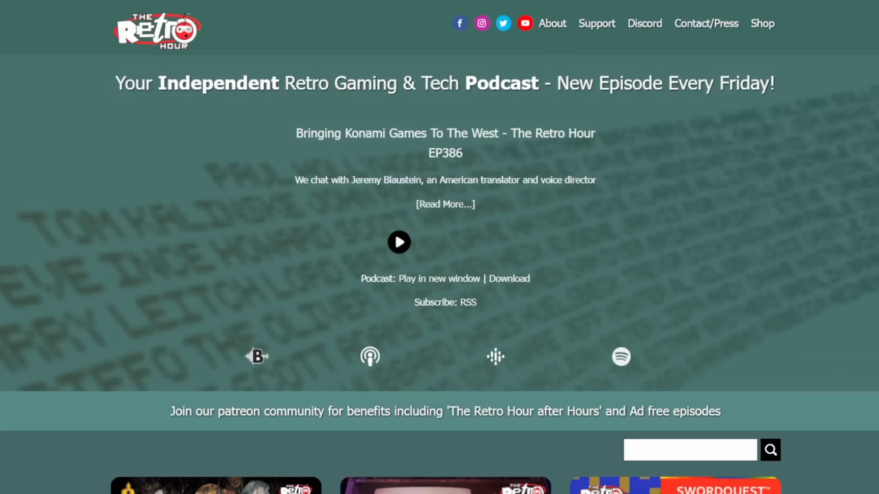
Step: Scroll the Retro Hour homepage down to the episode grid EP386 through EP381
{"action": "scroll", "scroll_direction": "down", "scroll_amount": 3}
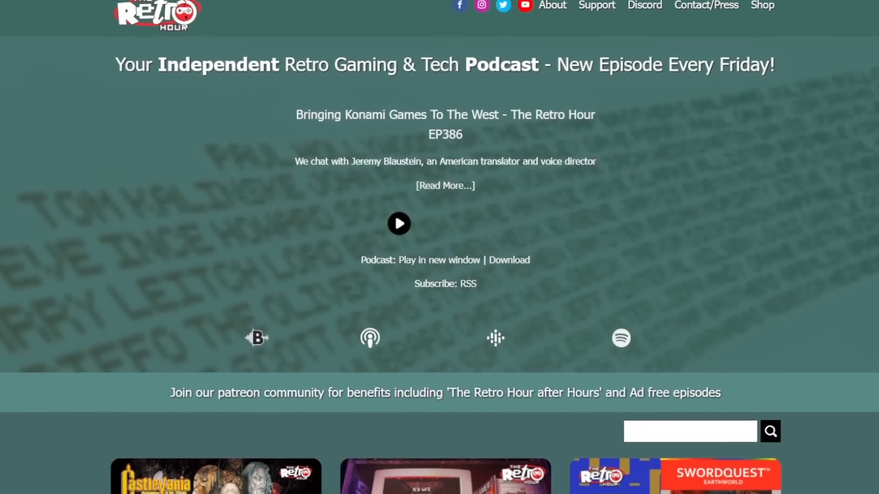
{"action": "scroll", "scroll_direction": "down", "scroll_amount": 3}
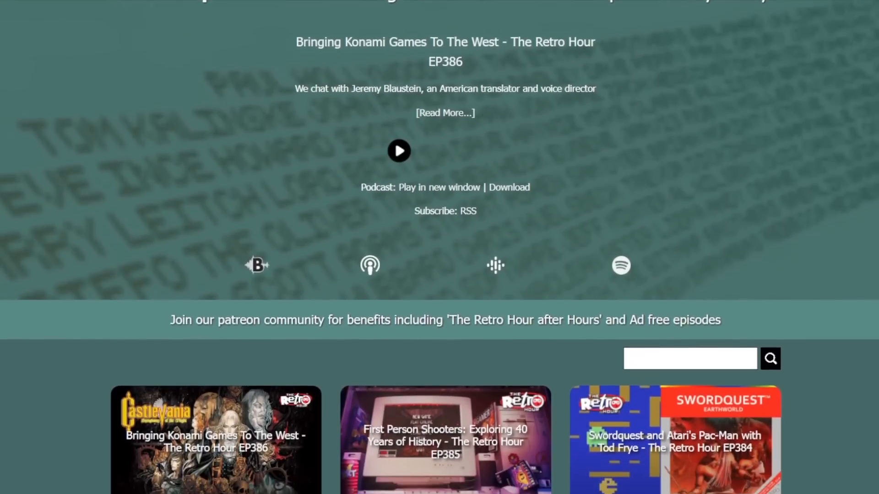
{"action": "scroll", "scroll_direction": "down", "scroll_amount": 3}
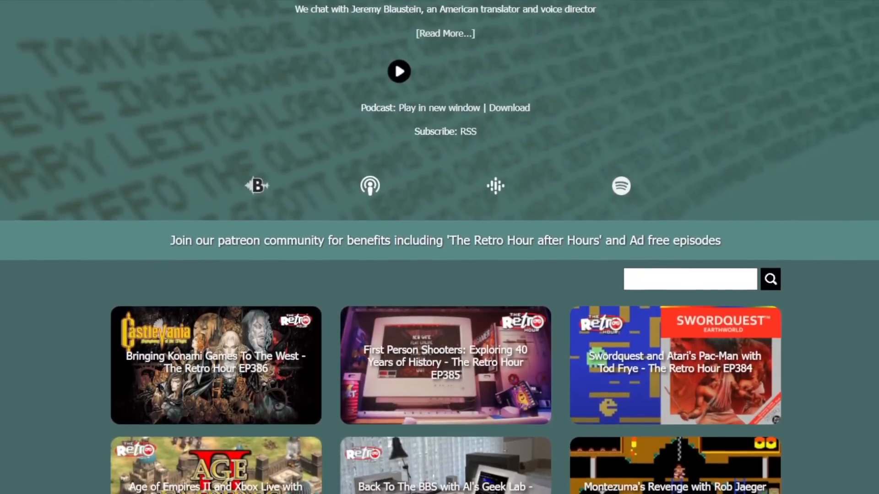
{"action": "scroll", "scroll_direction": "down", "scroll_amount": 3}
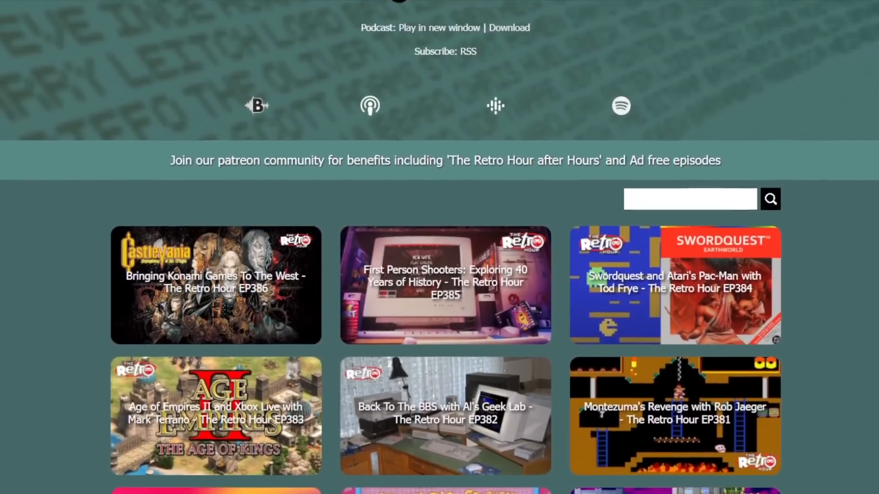